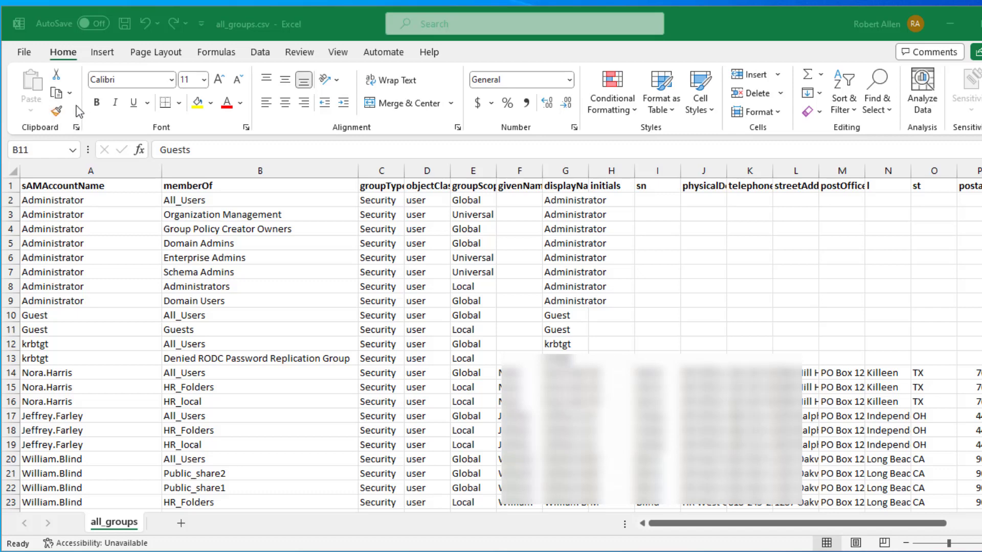
mouse_move(64, 187)
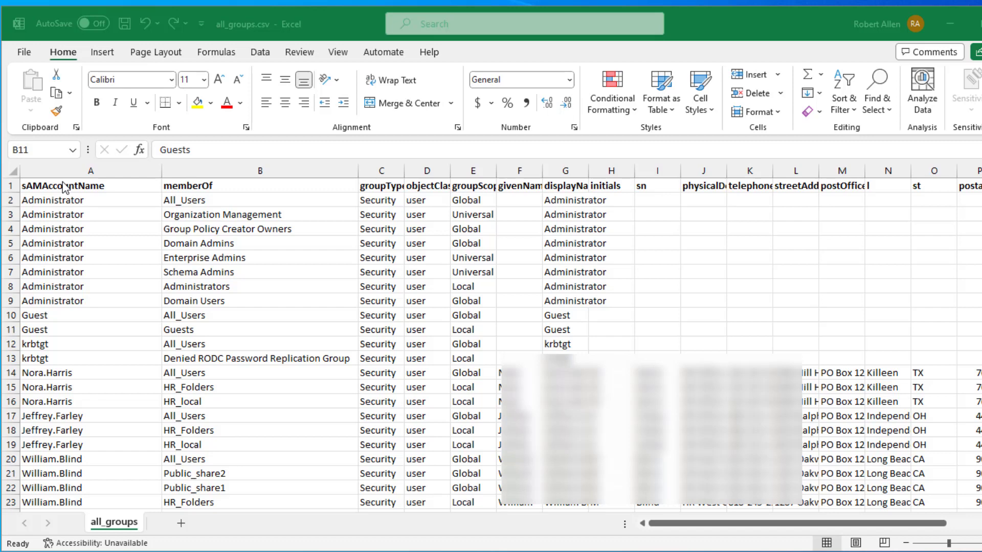
mouse_move(83, 193)
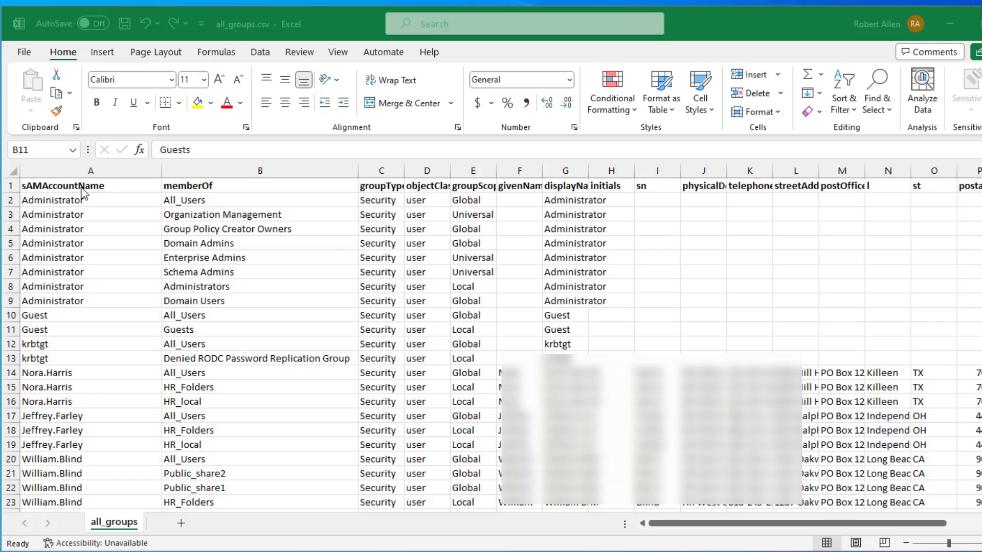
mouse_move(86, 100)
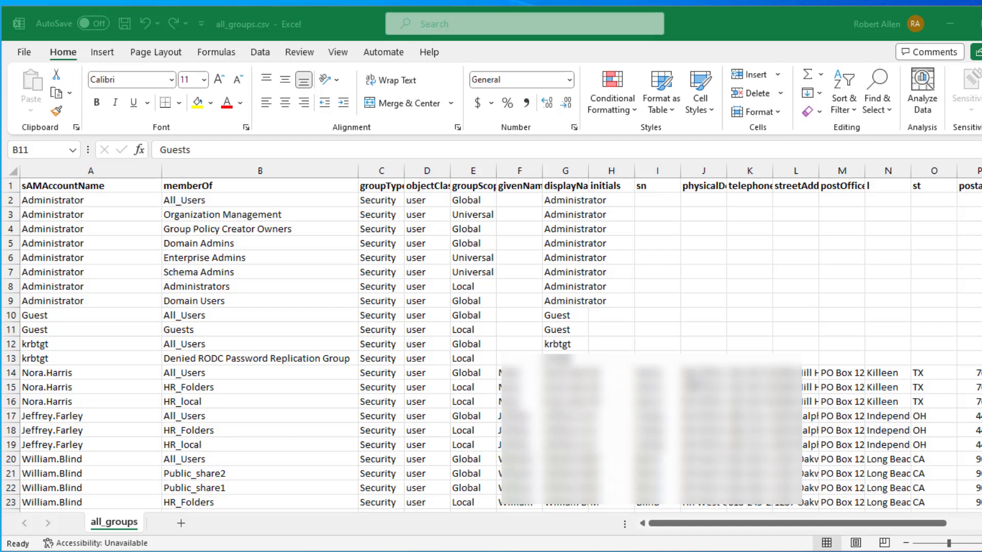
mouse_move(137, 287)
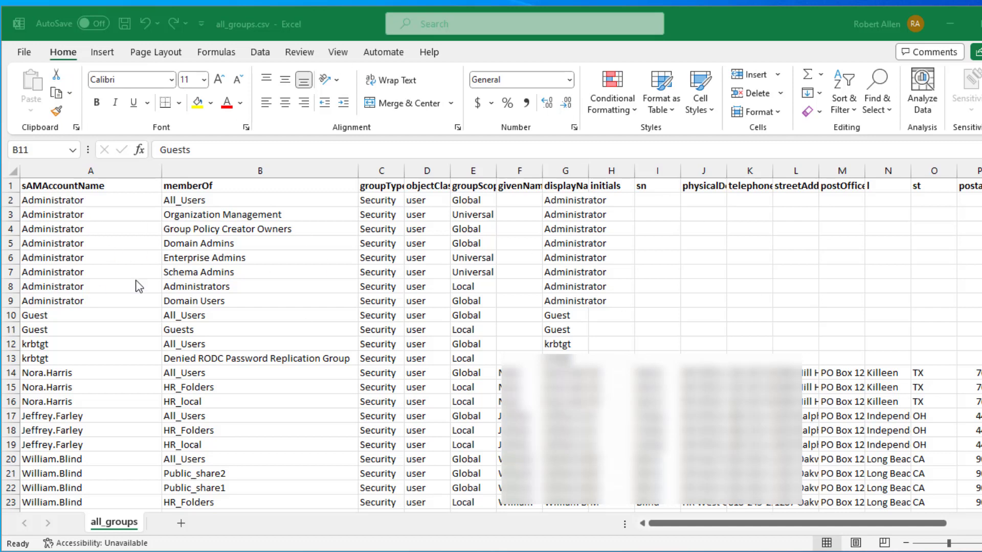
mouse_move(120, 431)
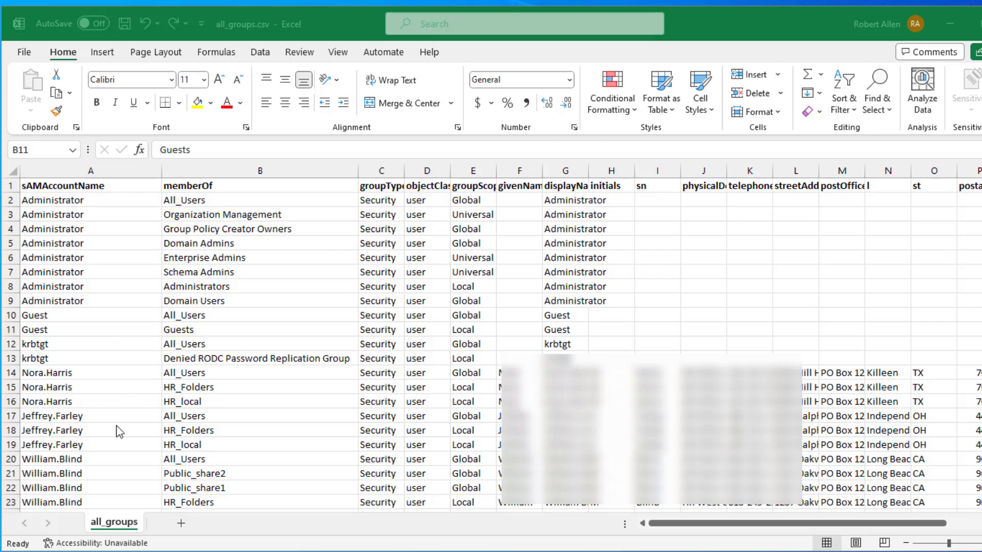
left_click(90, 373)
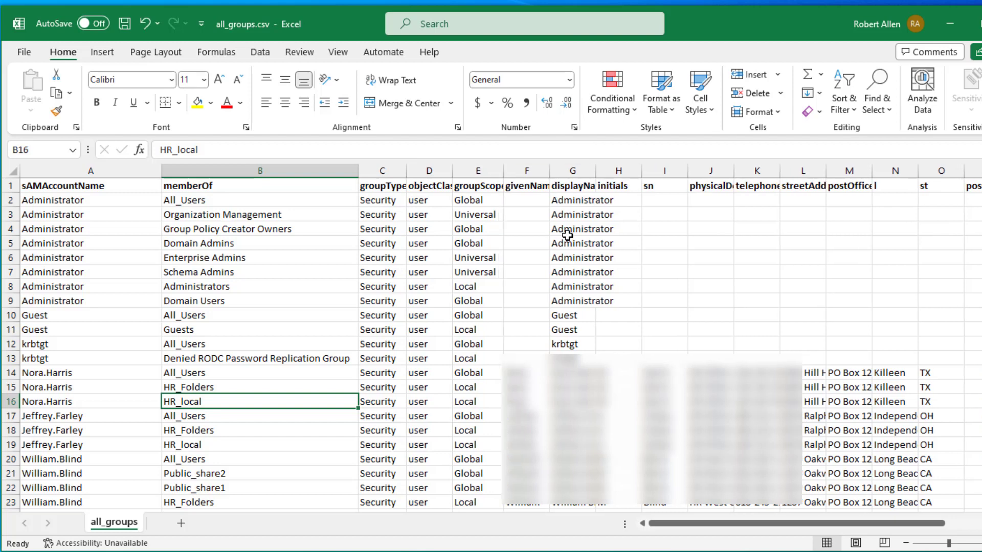
mouse_move(606, 341)
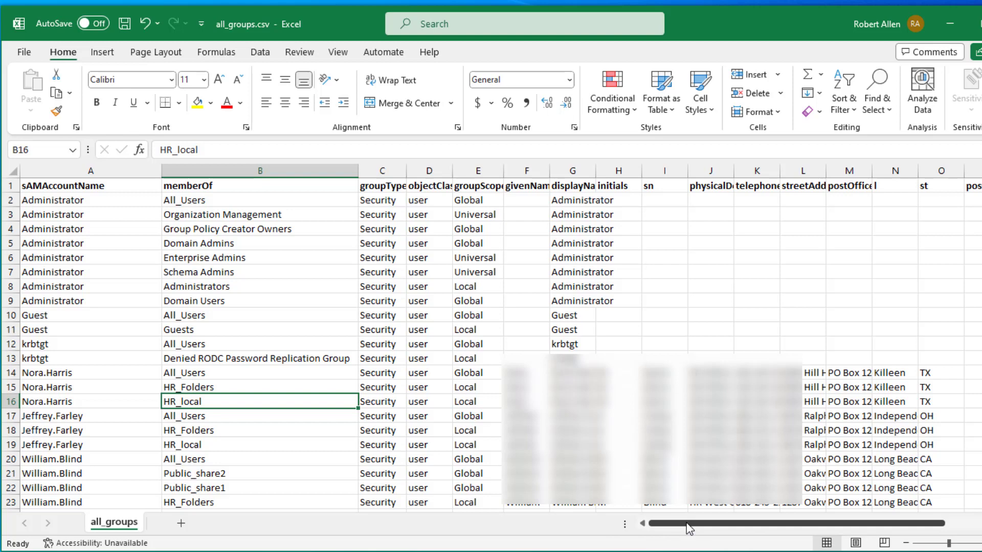
mouse_move(704, 528)
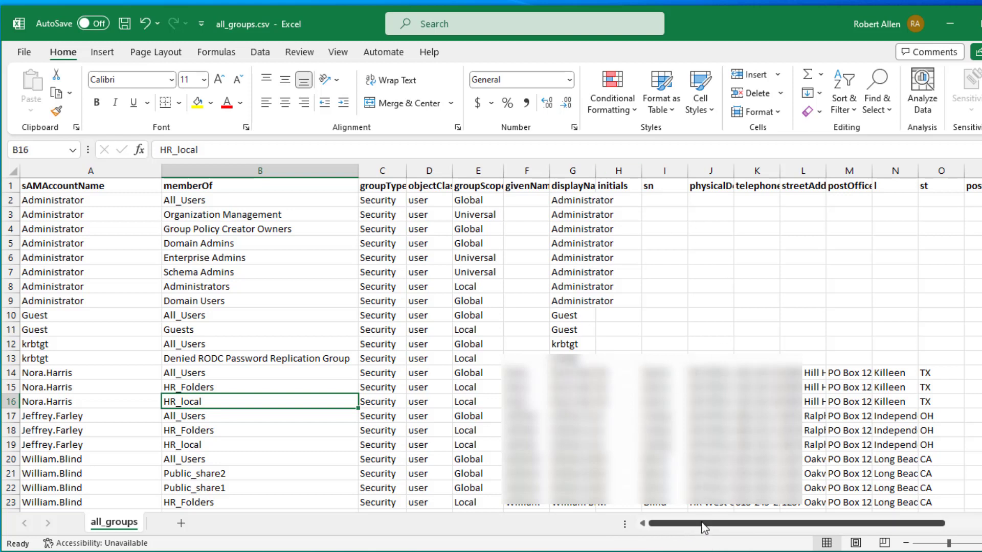
mouse_move(698, 530)
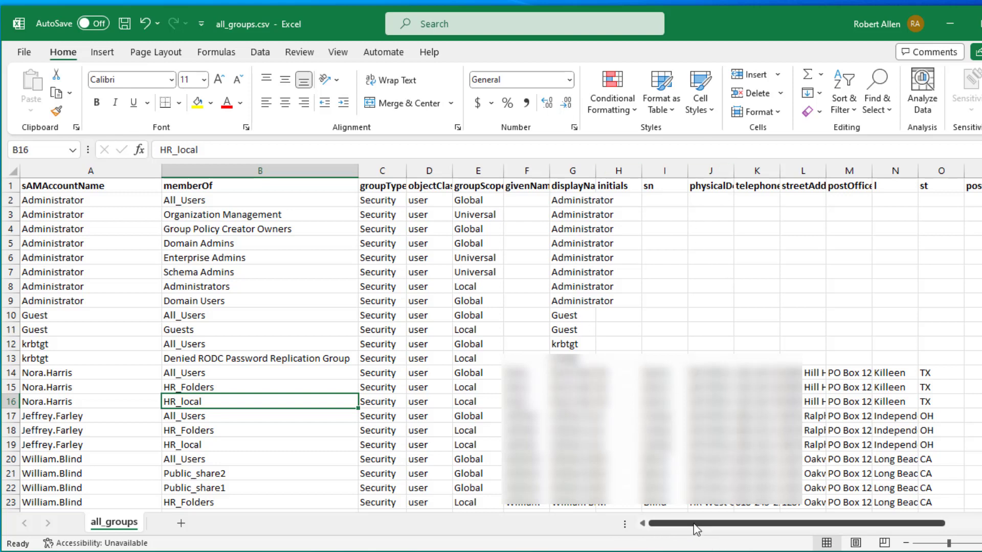
scroll("right", 3)
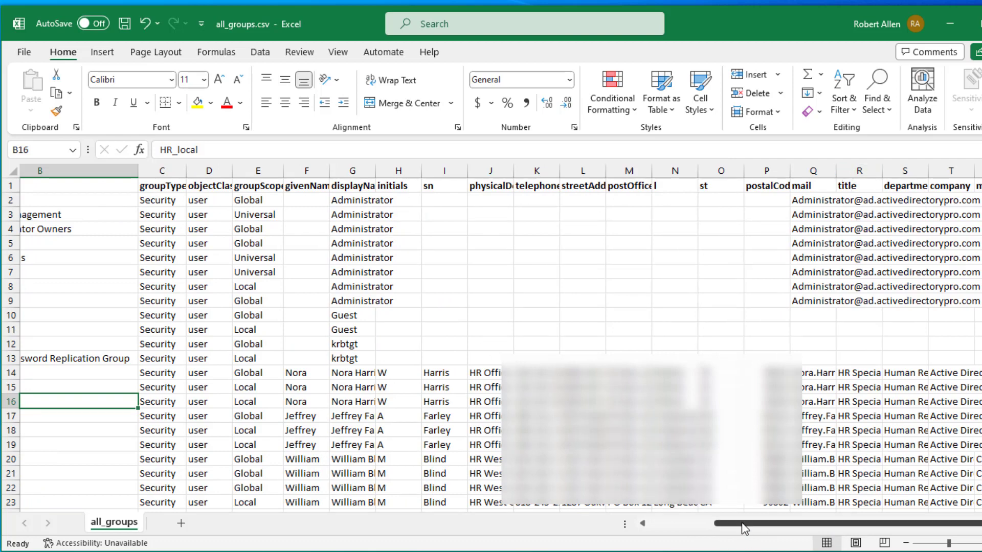
scroll("left", 3)
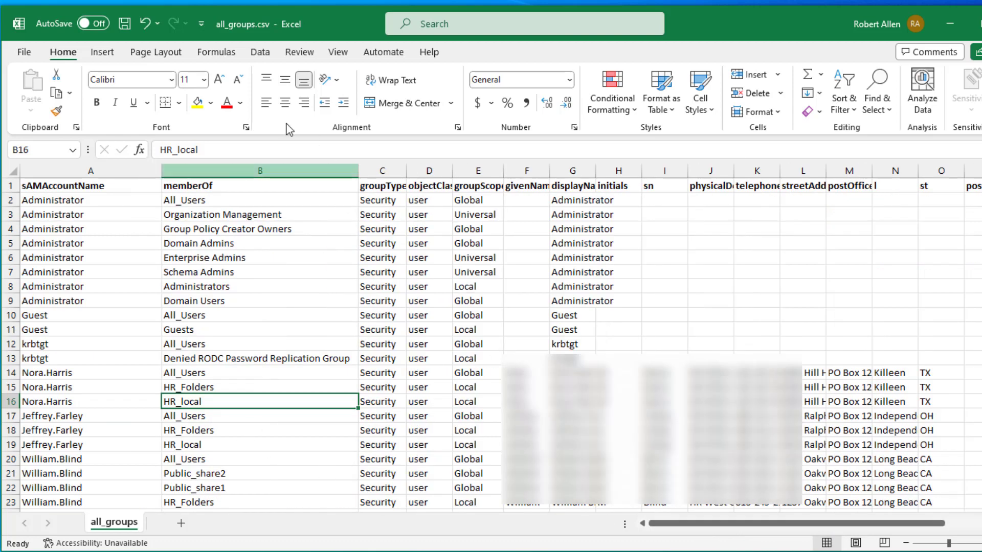
mouse_move(485, 252)
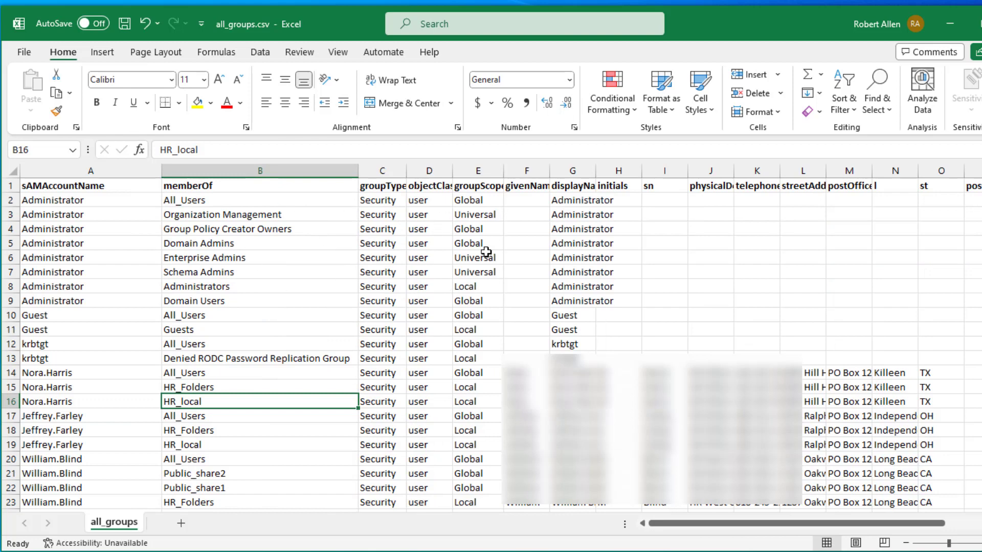
mouse_move(682, 315)
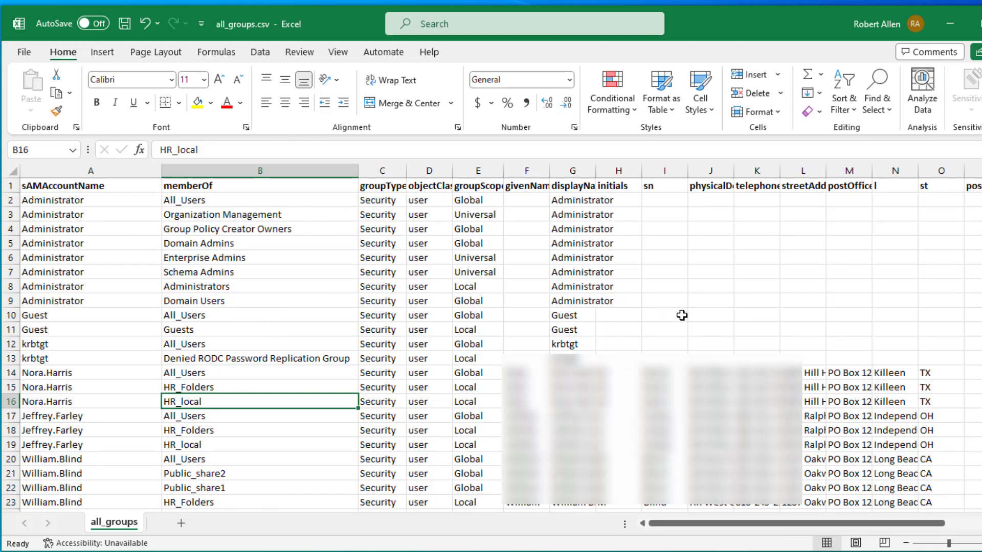
mouse_move(438, 269)
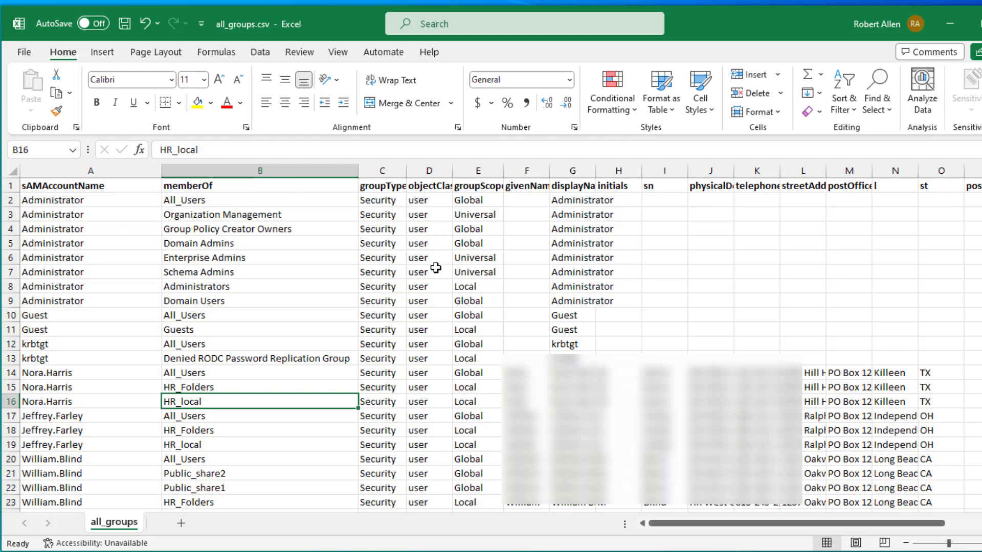
mouse_move(845, 349)
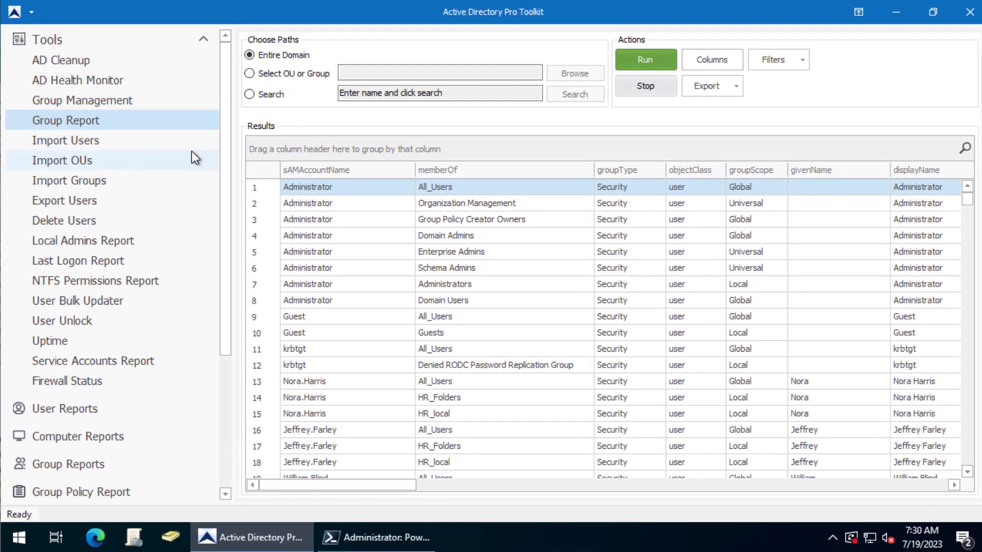
mouse_move(59, 125)
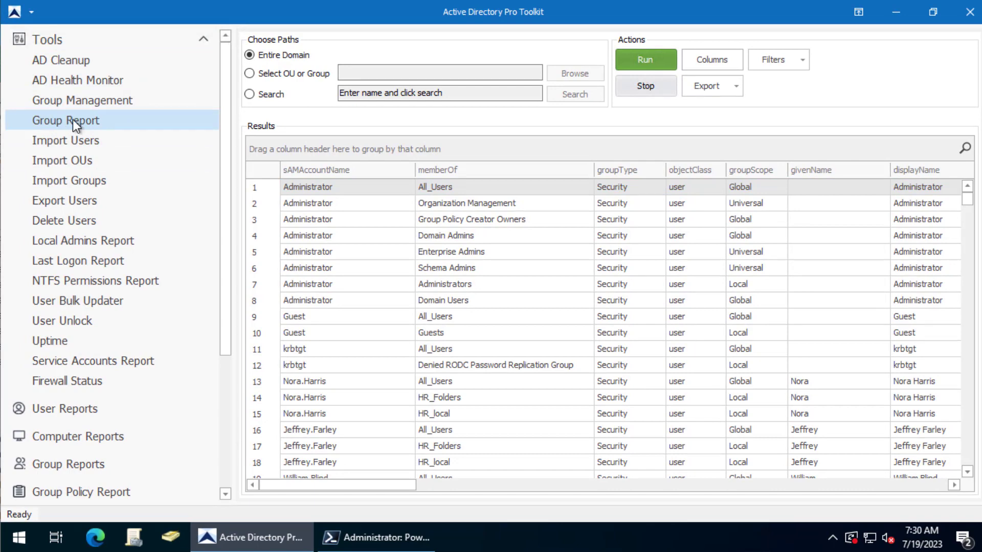
mouse_move(638, 68)
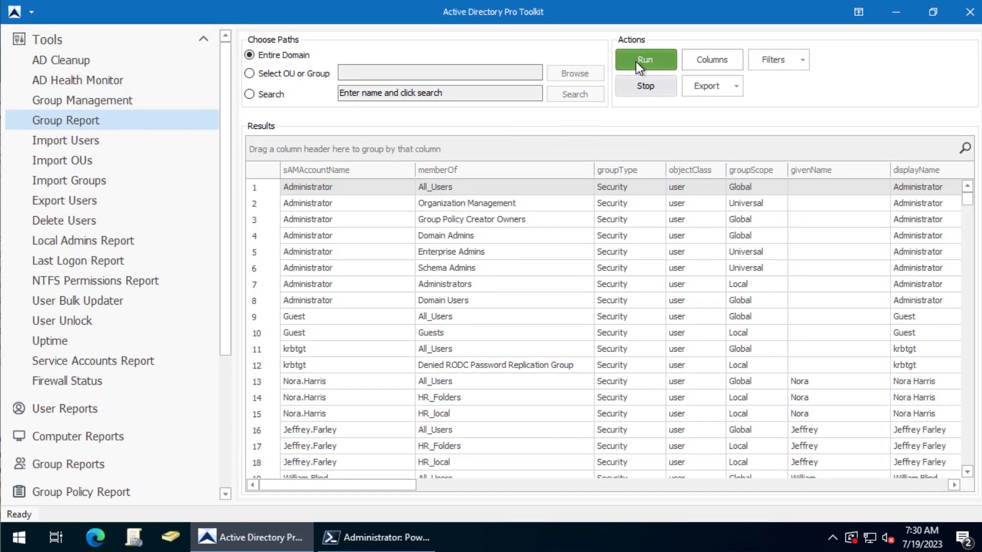
mouse_move(275, 80)
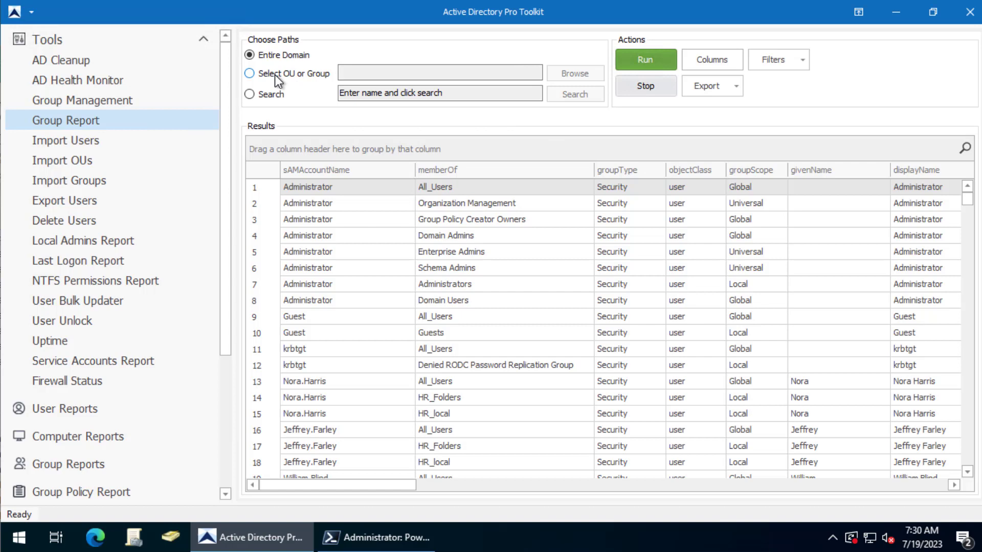
Step: Reset the report scope to the entire domain, review attribute columns, and rerun the report
left_click(573, 73)
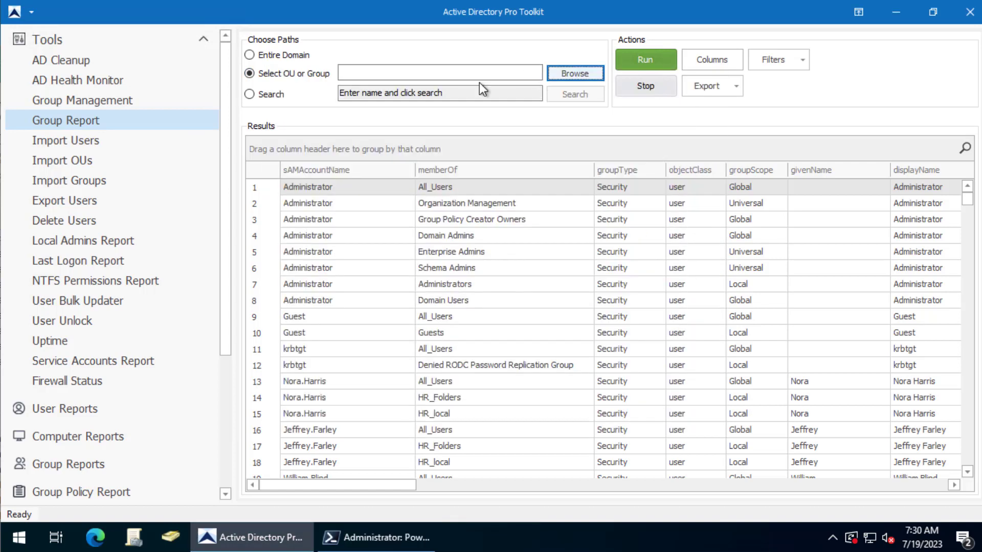
left_click(250, 56)
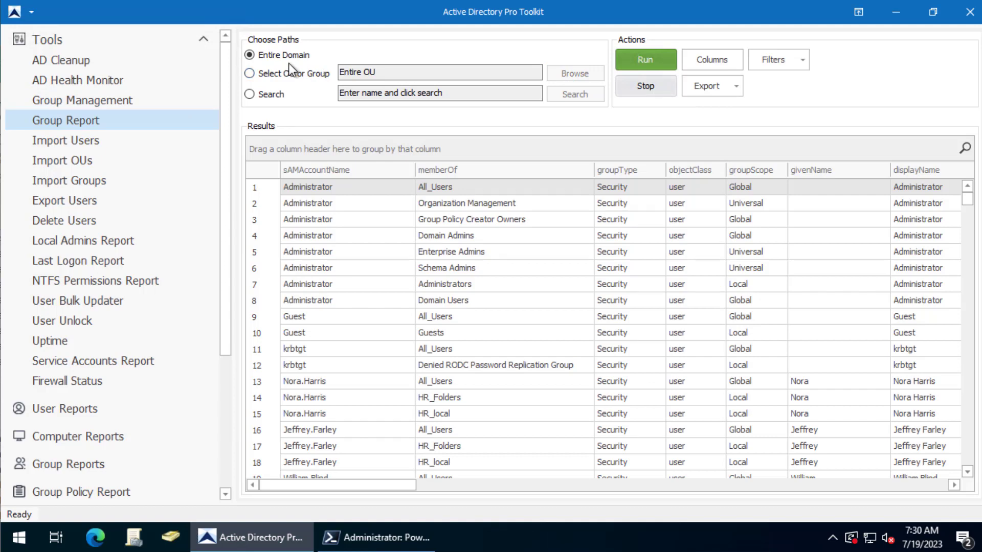
left_click(711, 60)
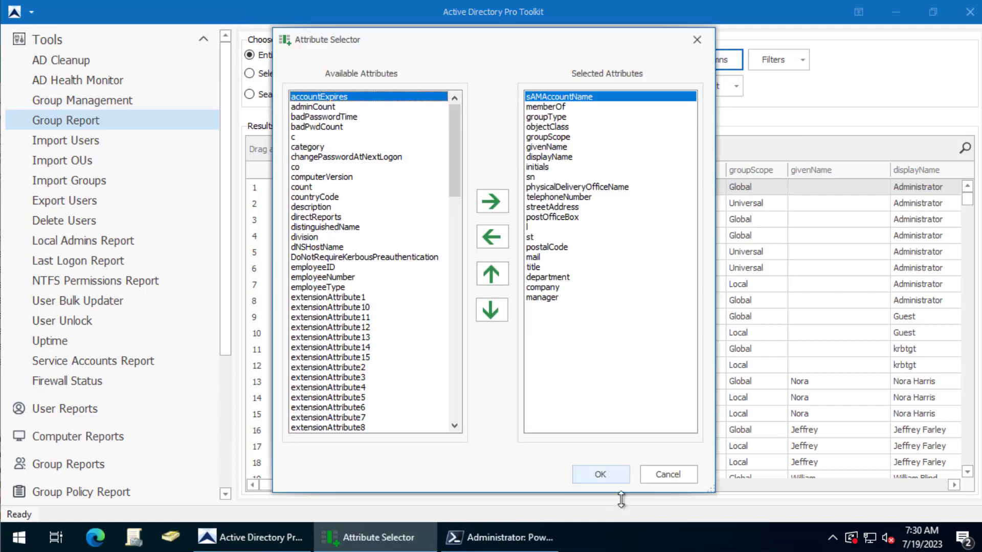
left_click(599, 474)
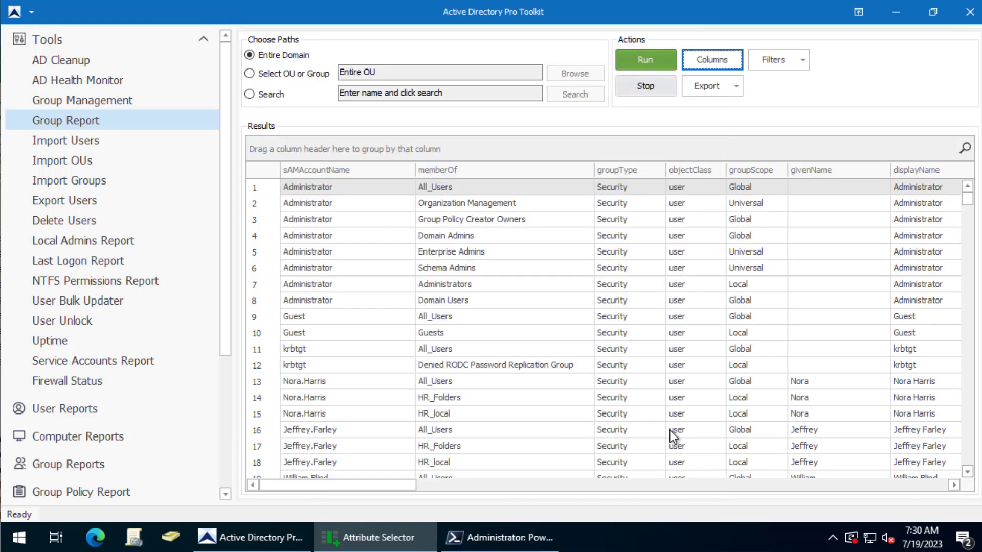
left_click(645, 60)
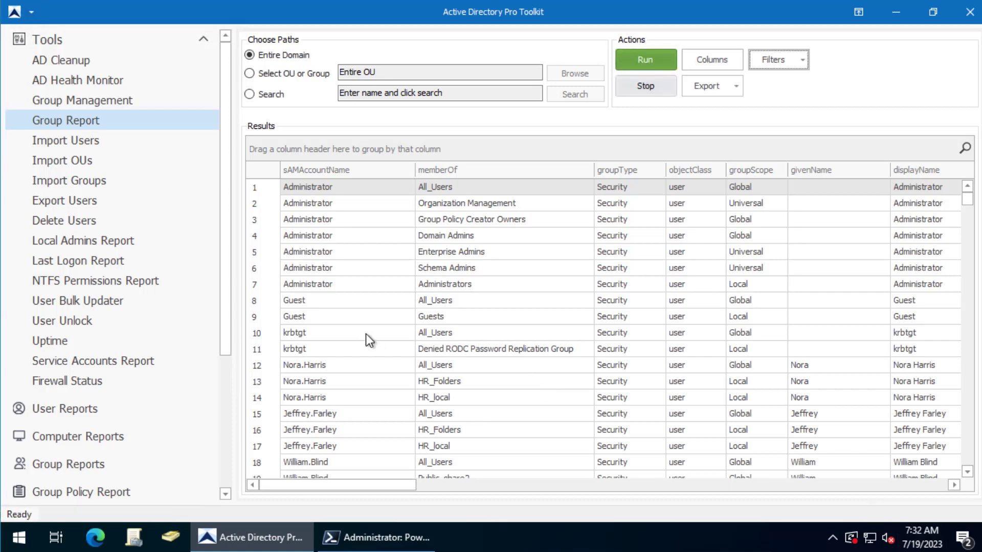
mouse_move(863, 128)
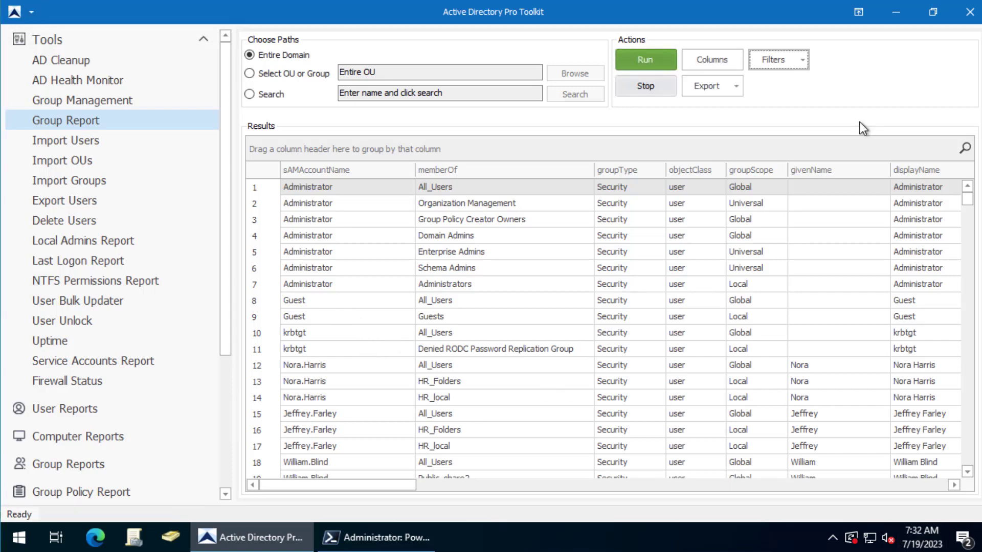
mouse_move(712, 86)
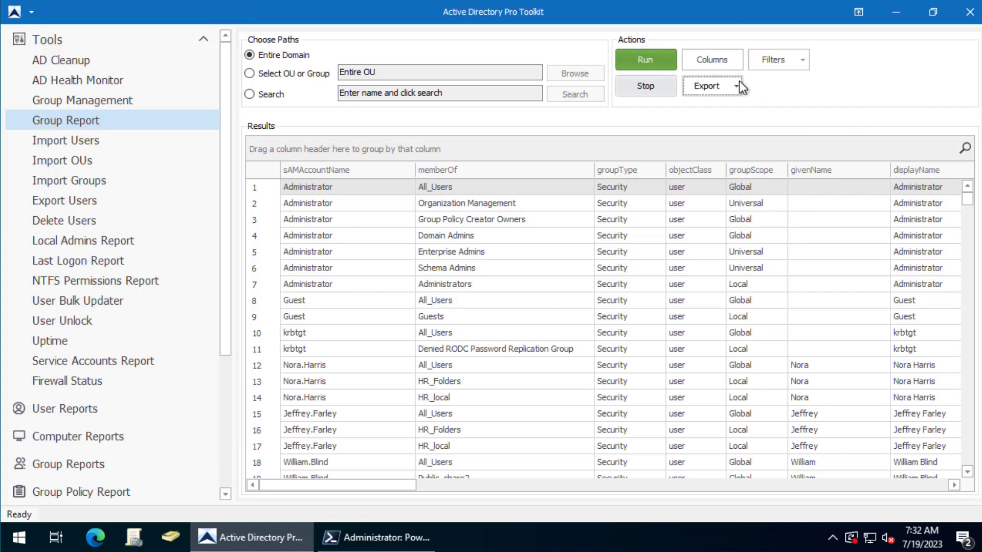
left_click(737, 86)
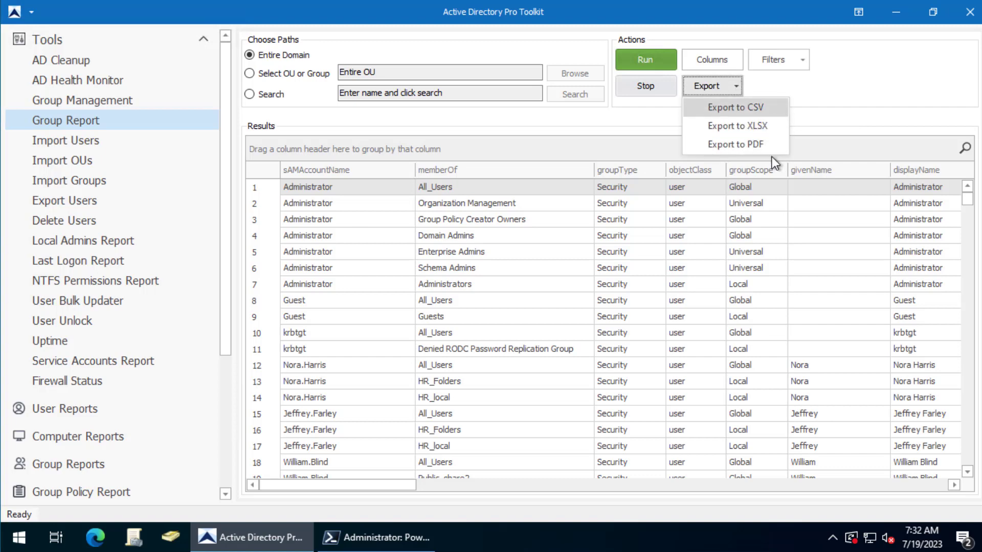
left_click(842, 220)
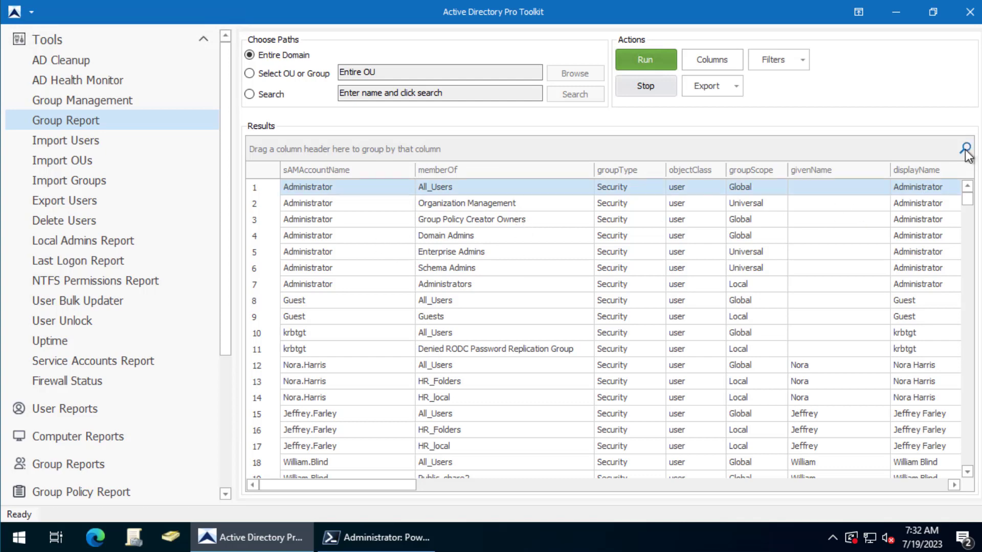
Step: Filter the Group Report rows by 'robert', then clear the search to restore all rows
left_click(967, 149)
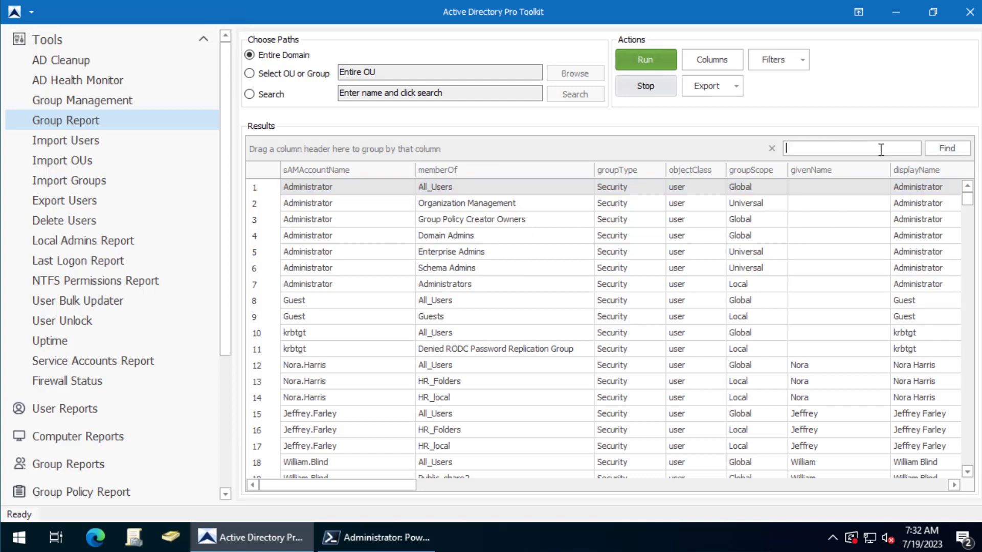
type("robert")
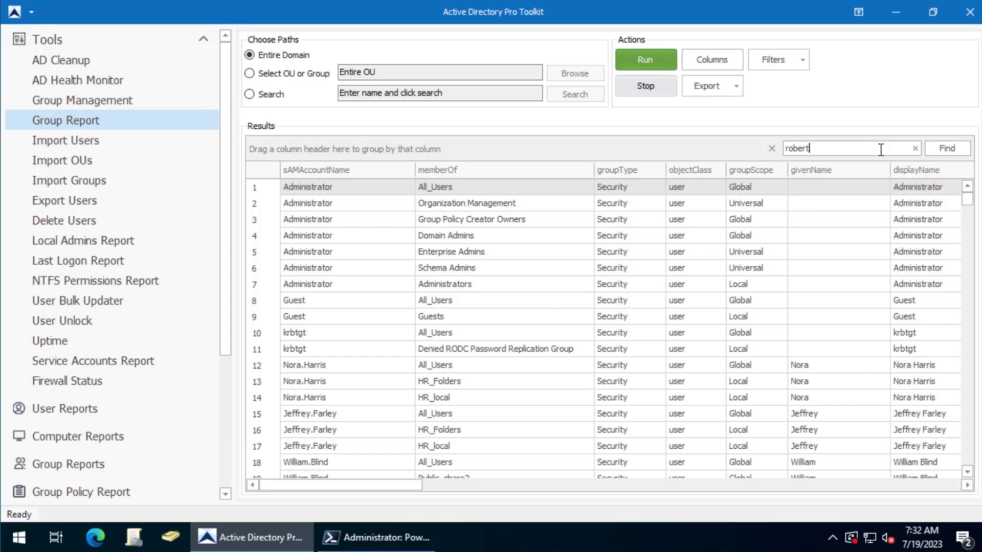
left_click(947, 148)
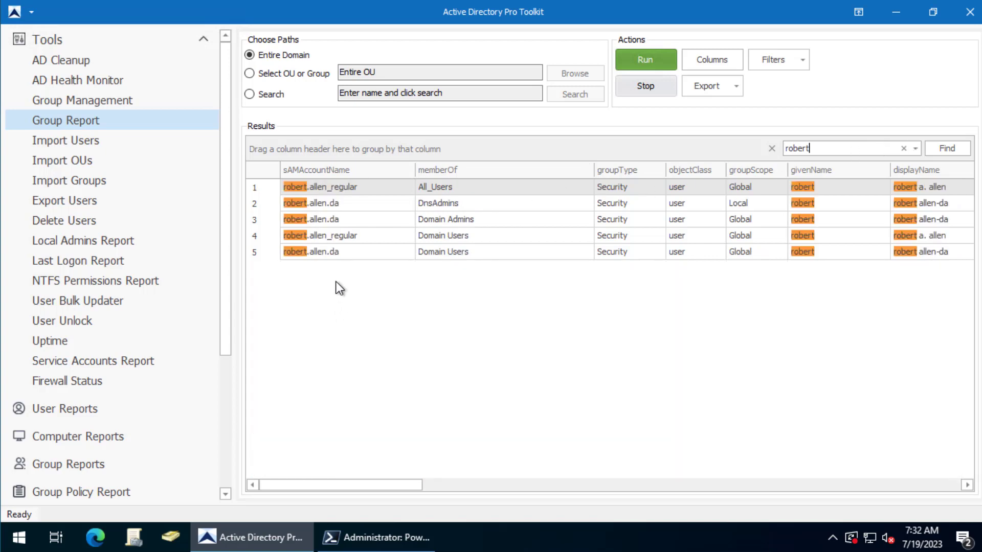
mouse_move(332, 216)
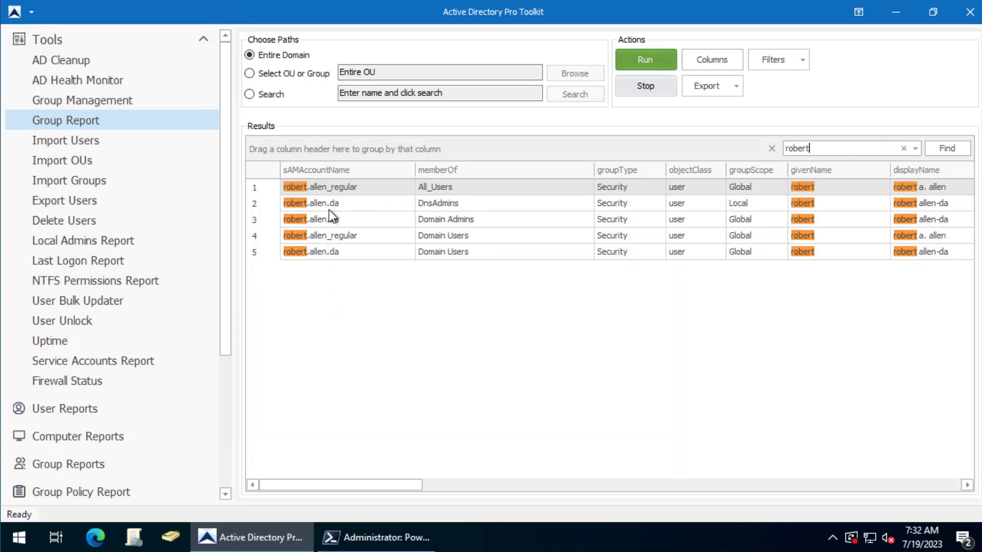
mouse_move(769, 151)
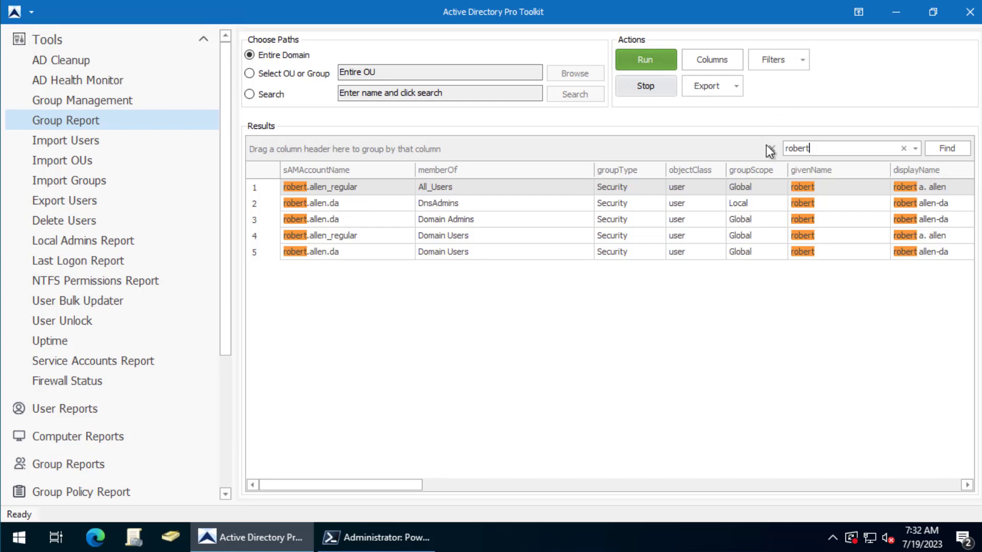
left_click(904, 148)
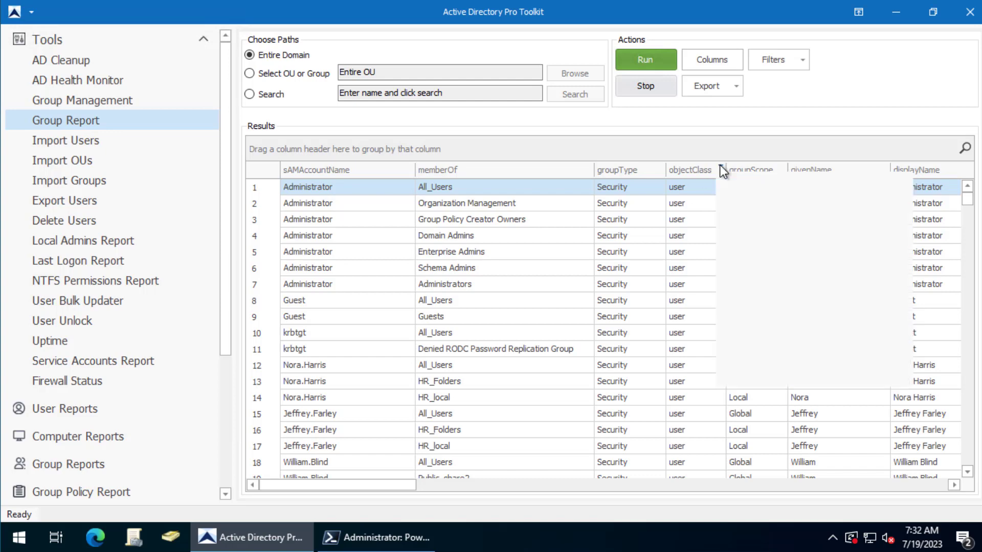
Step: Filter the objectClass column to 'group' only, then switch to the PowerShell window
left_click(714, 170)
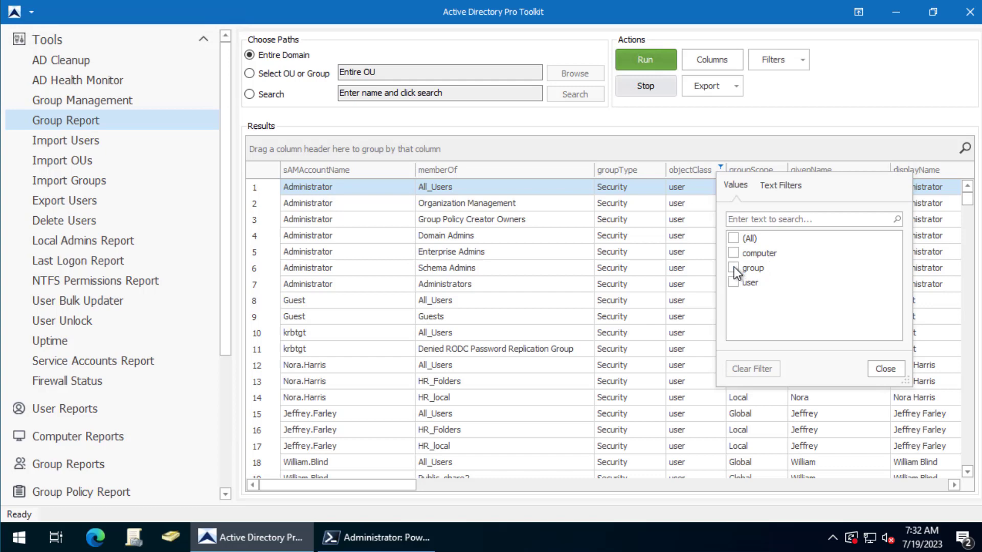
left_click(734, 268)
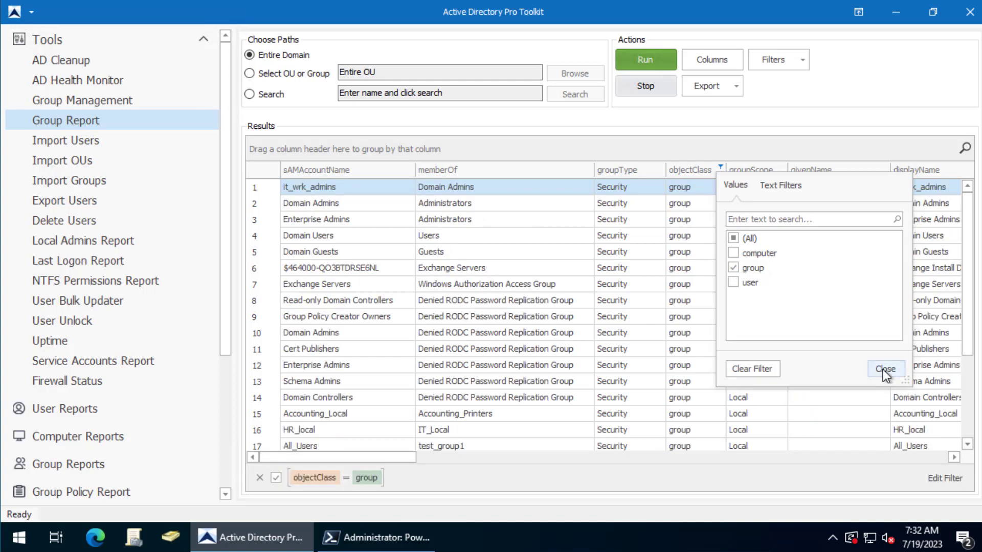
left_click(884, 369)
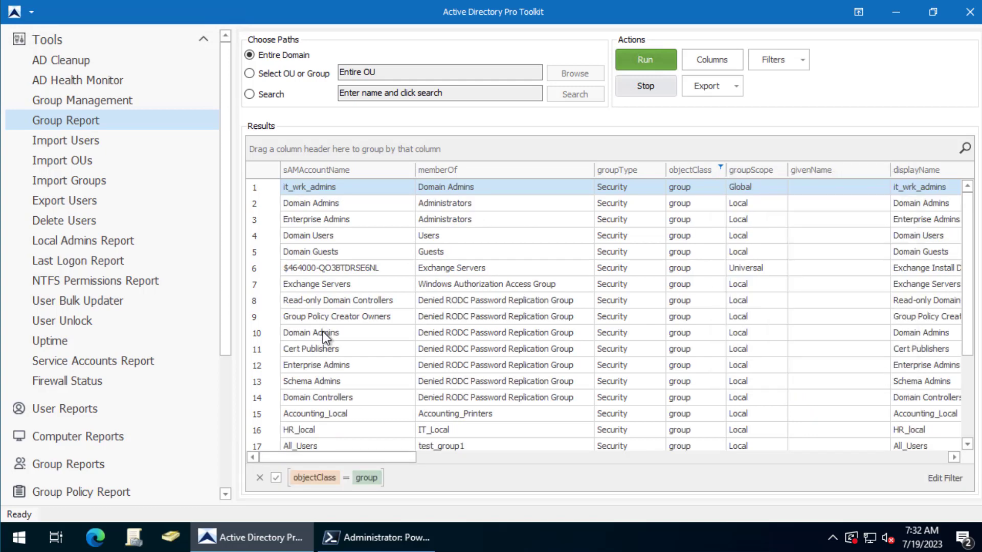
mouse_move(321, 432)
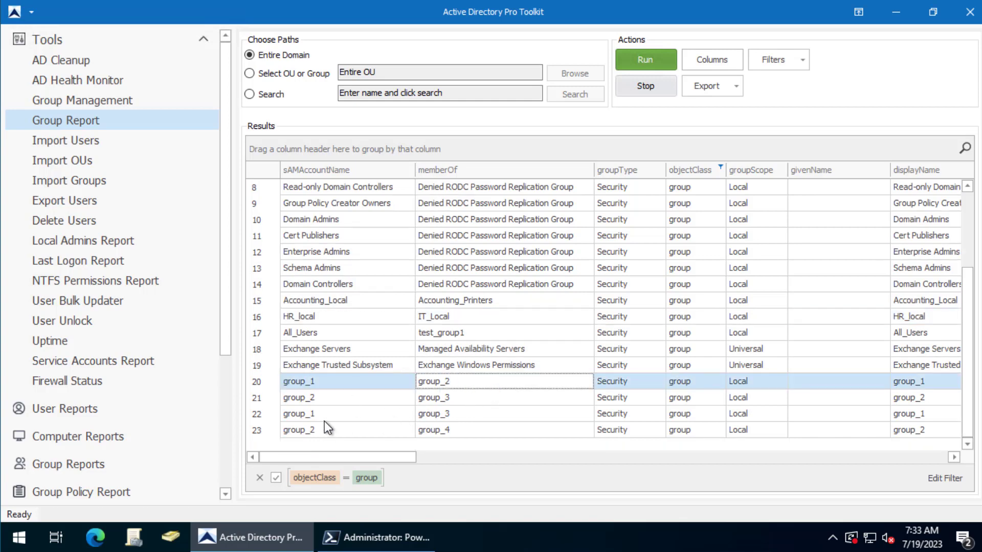
scroll("up", 3)
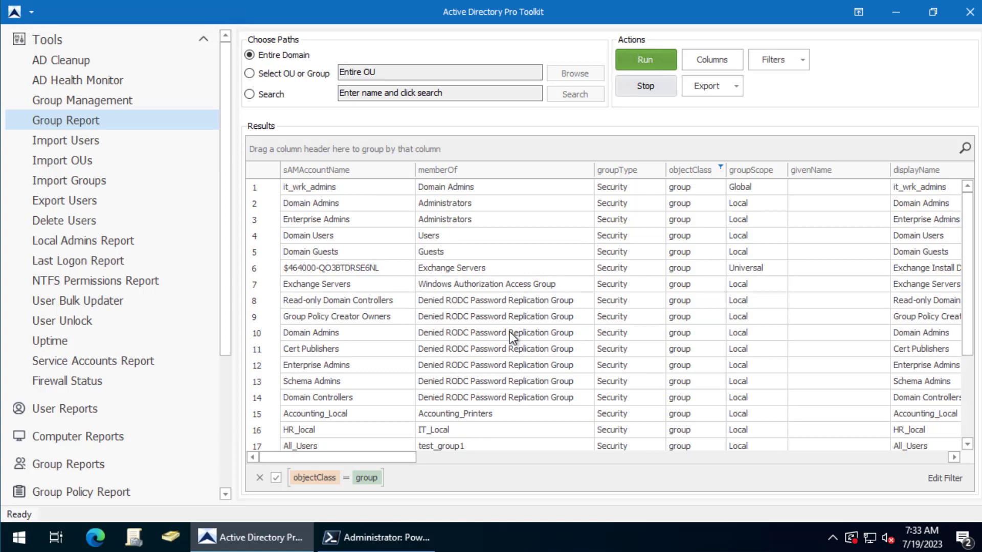
mouse_move(401, 352)
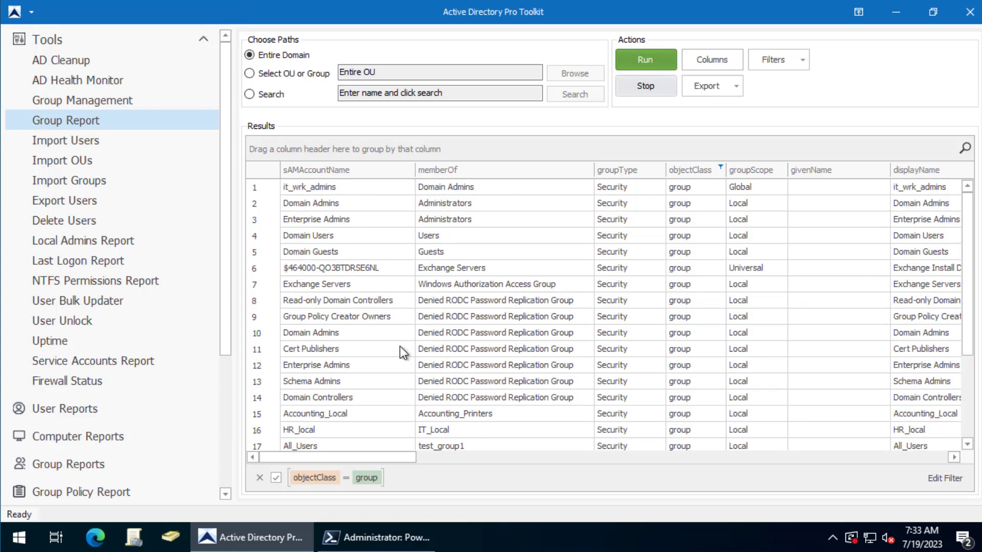
mouse_move(402, 351)
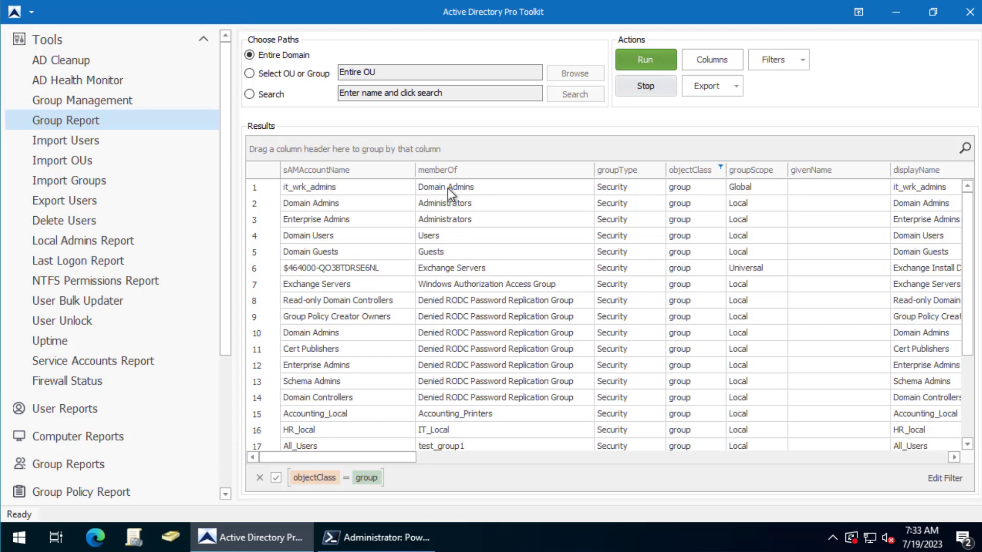
mouse_move(421, 202)
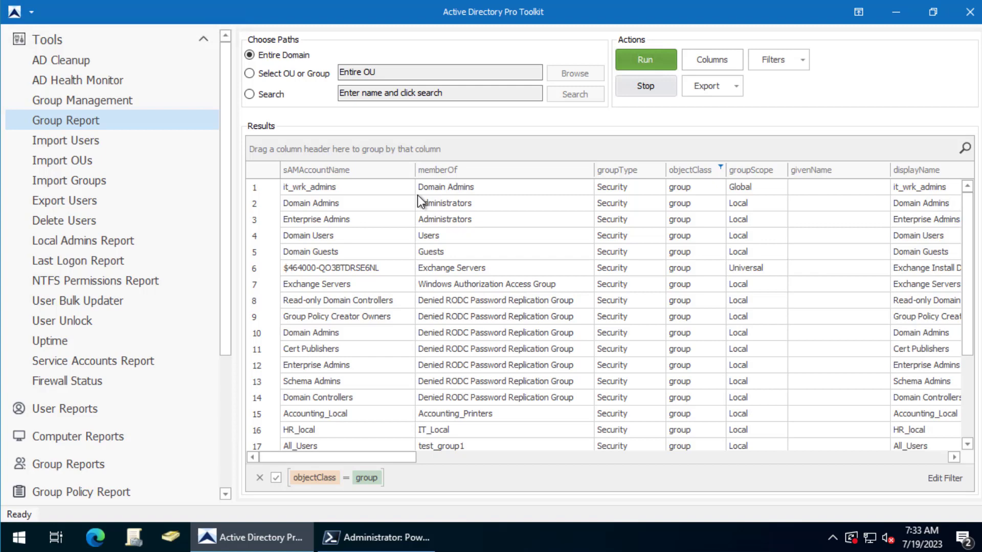
mouse_move(917, 97)
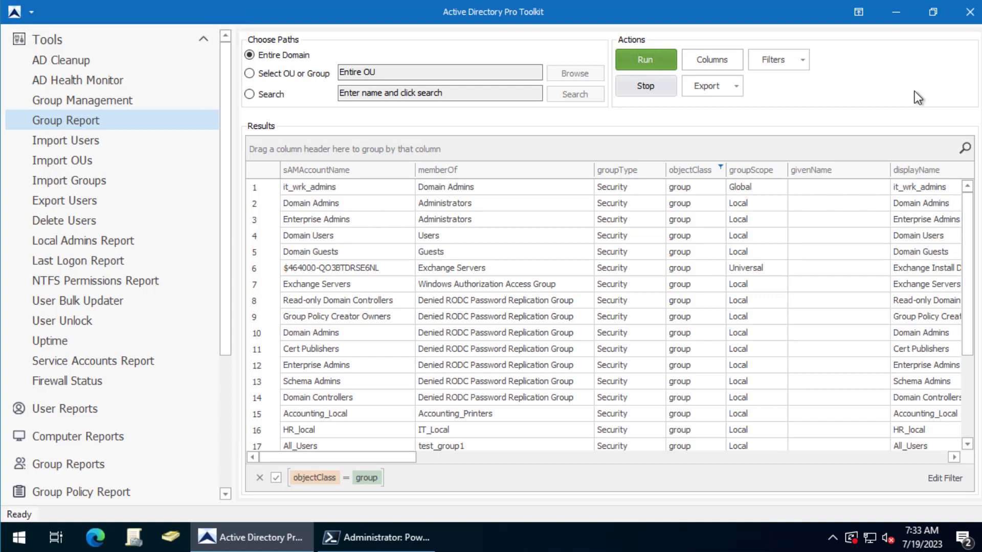
mouse_move(461, 541)
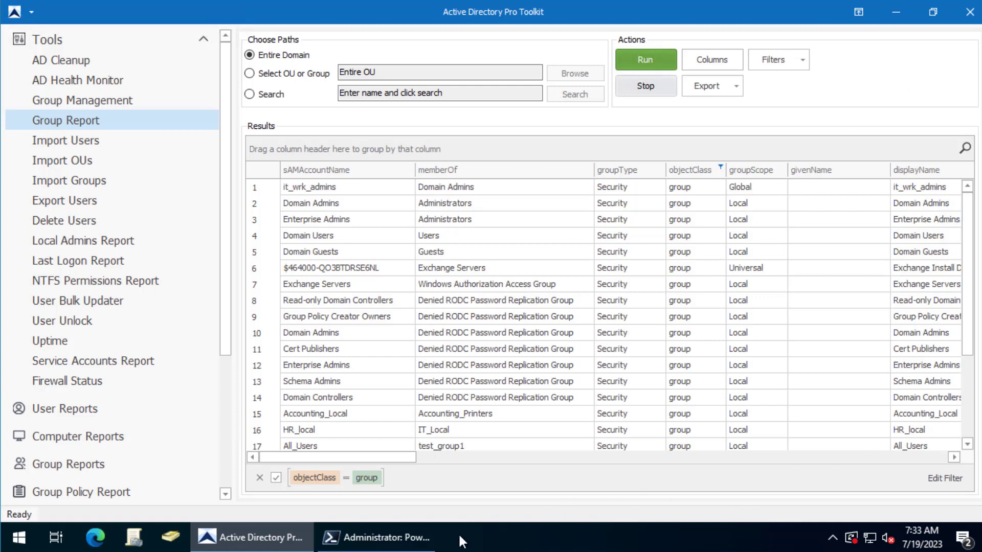
mouse_move(435, 537)
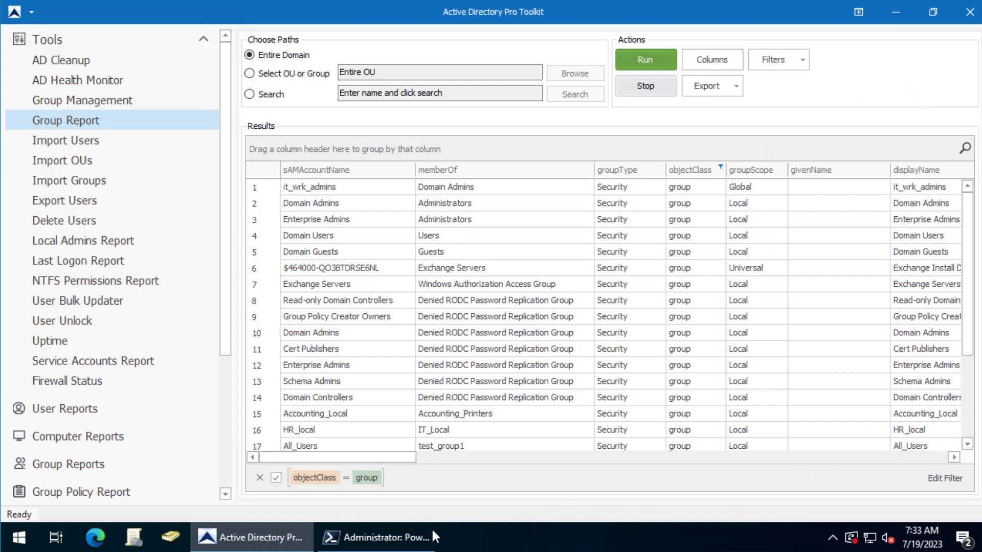
left_click(376, 537)
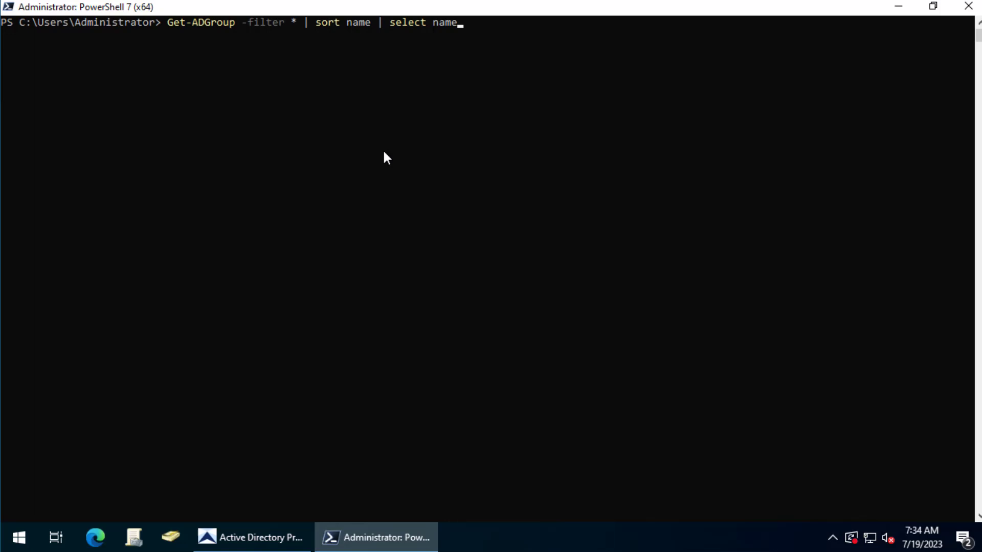
mouse_move(308, 39)
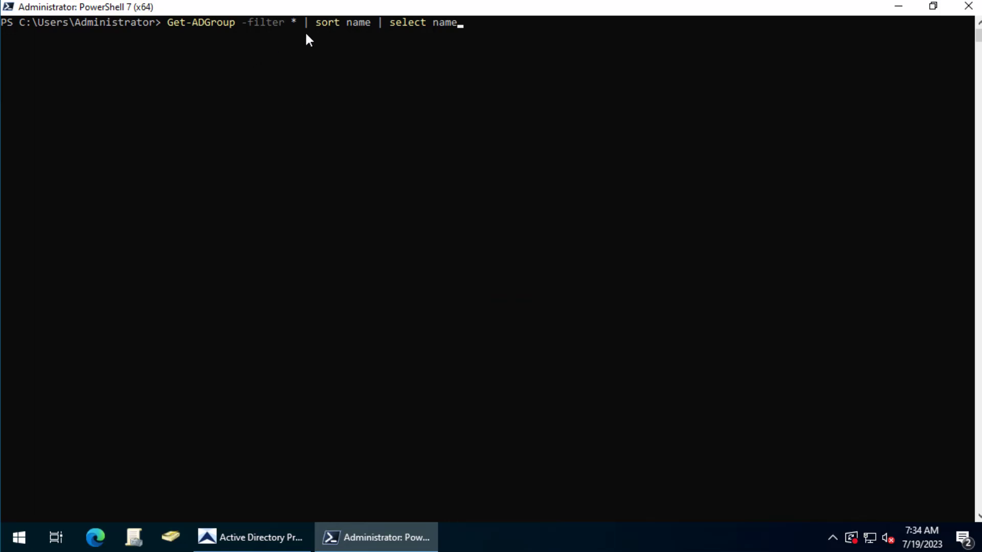
mouse_move(559, 75)
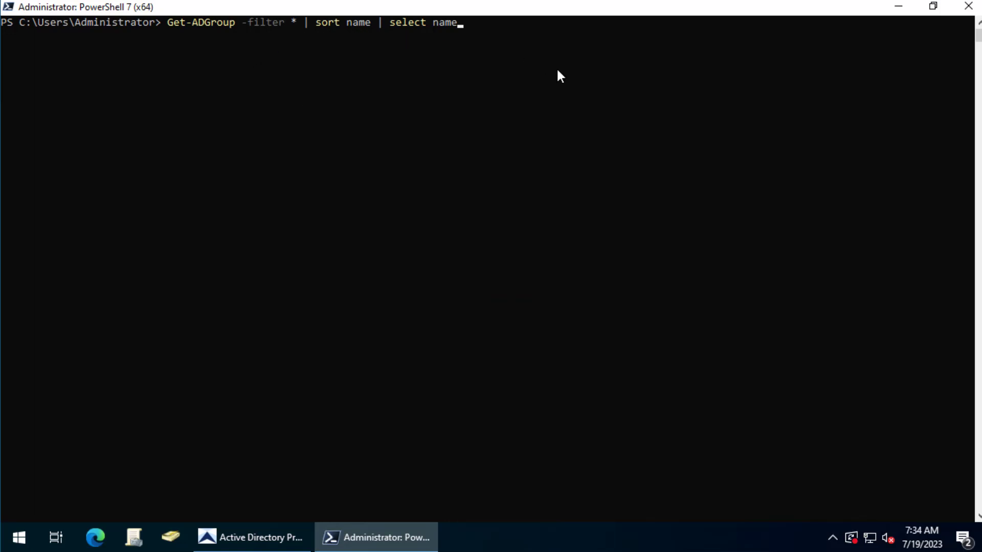
Step: Run Get-ADGroup -filter * | sort name | select name and scroll the sorted names
key("Return")
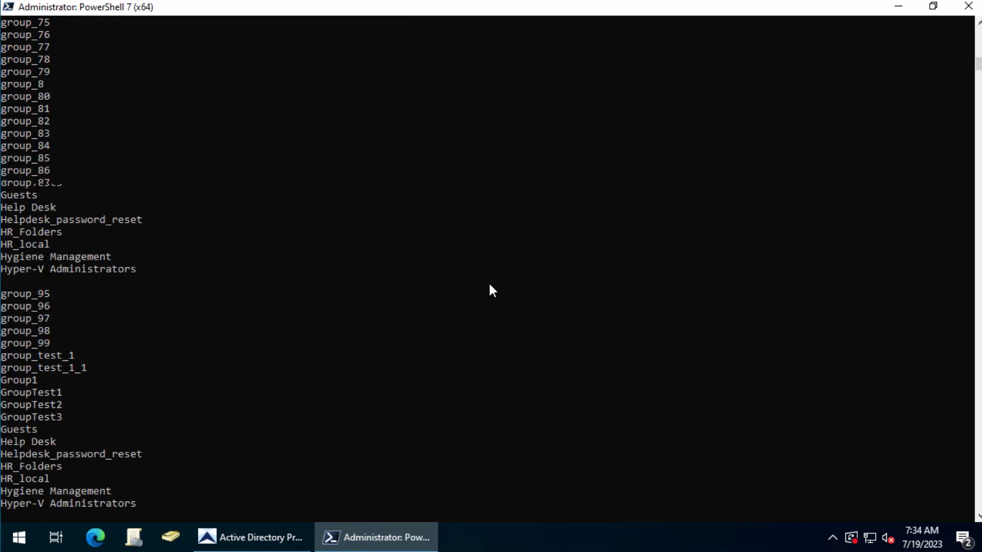
scroll("up", 3)
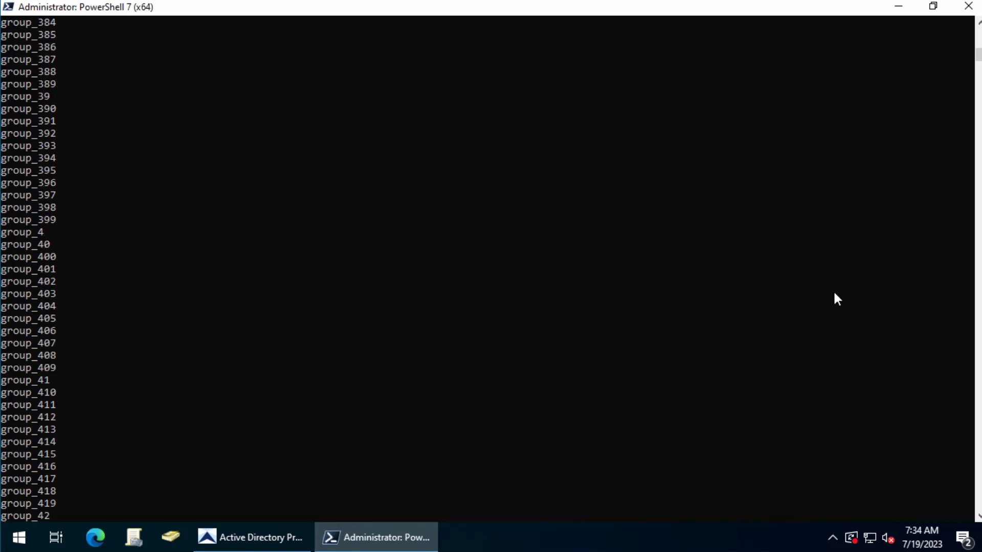
scroll("down", 3)
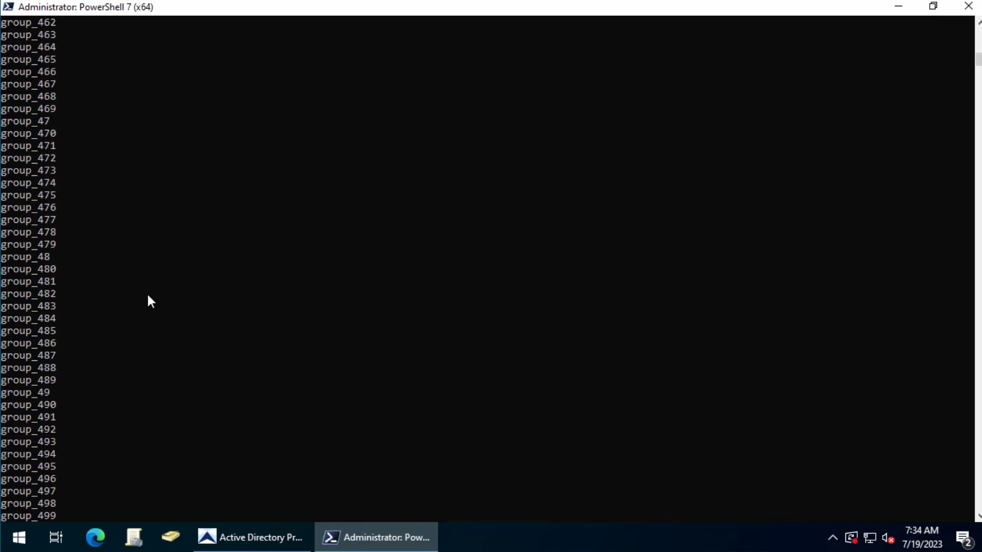
scroll("down", 3)
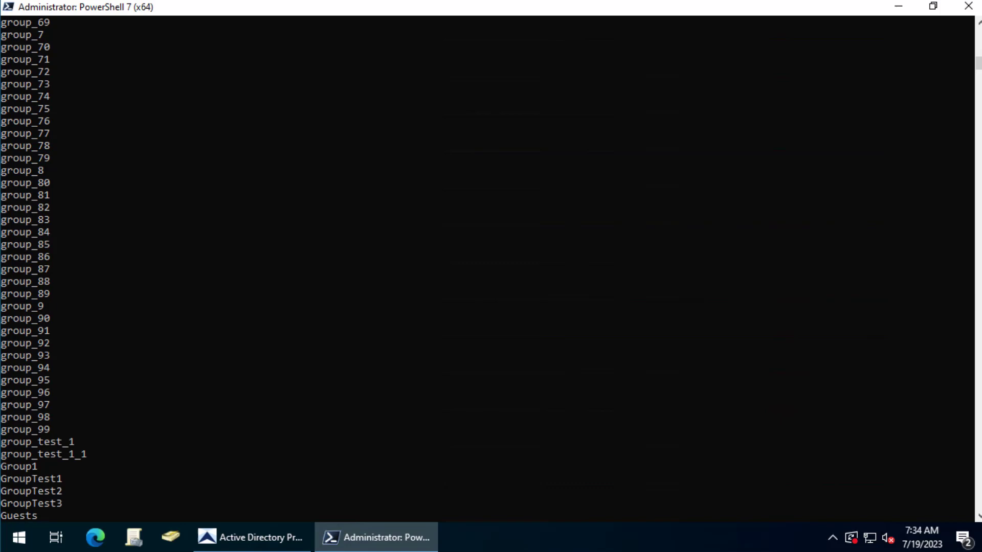
Step: Run Get-ADGroupMember -identity "HR_Local", review member details, and type a select-name version
type("Get-ADGroupMember -identity \"HR_Local\"")
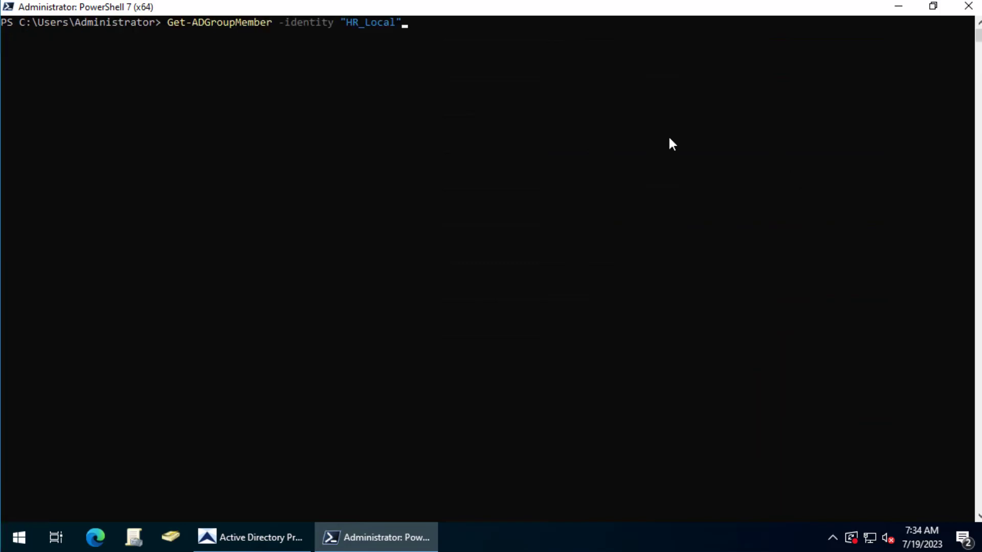
mouse_move(180, 40)
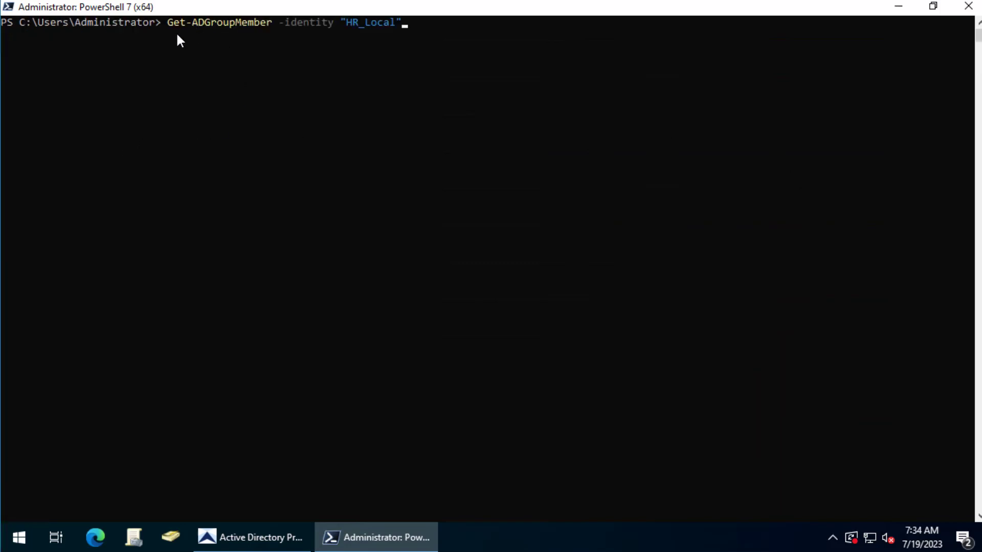
mouse_move(214, 36)
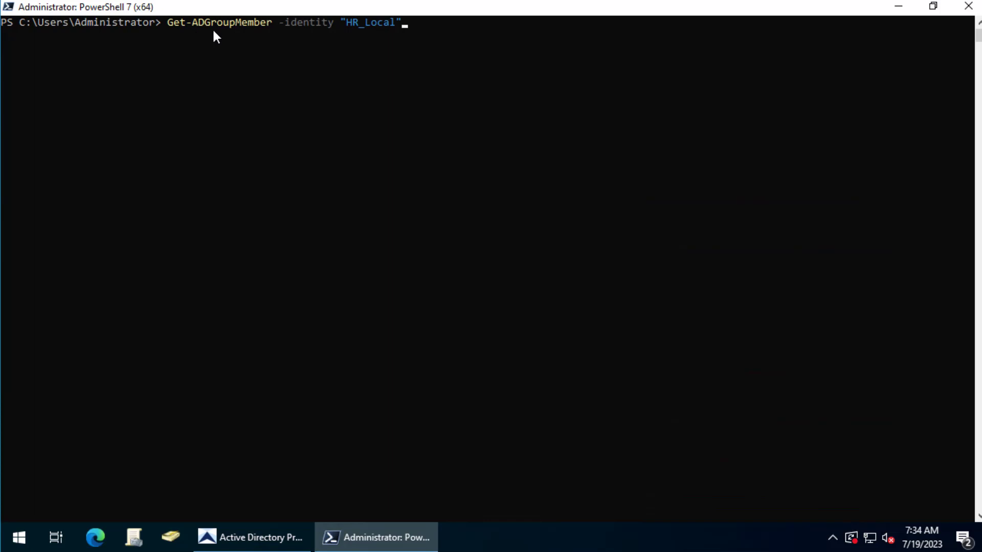
mouse_move(314, 36)
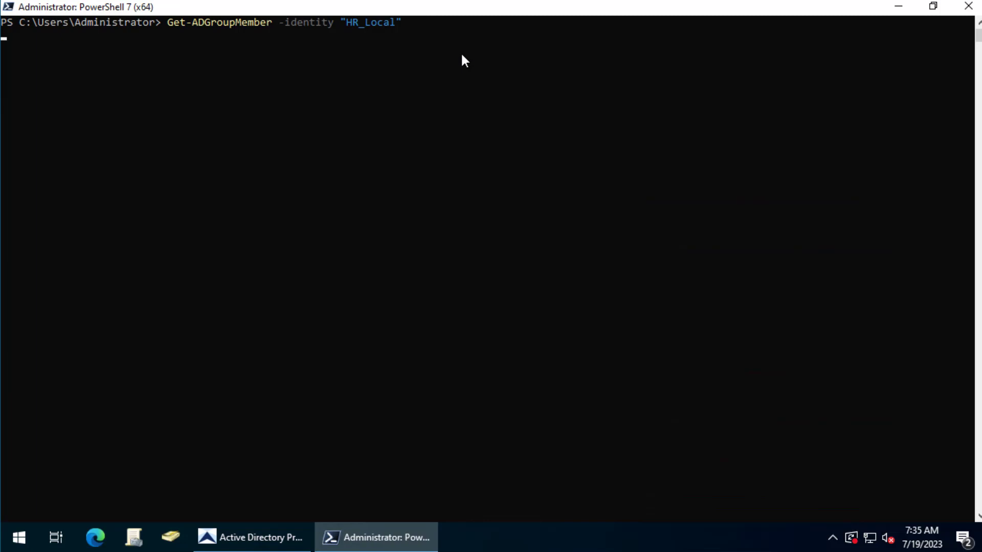
key("Return")
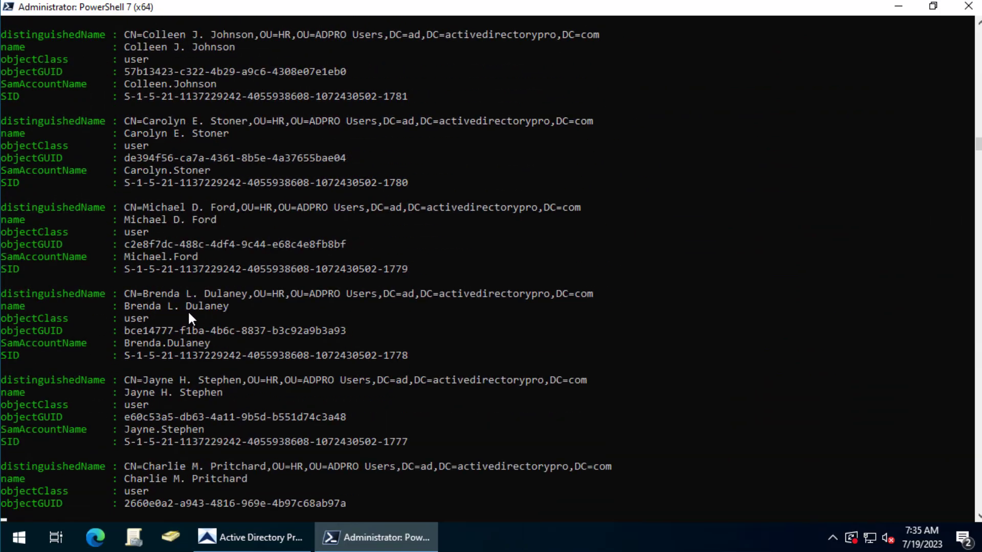
scroll("down", 3)
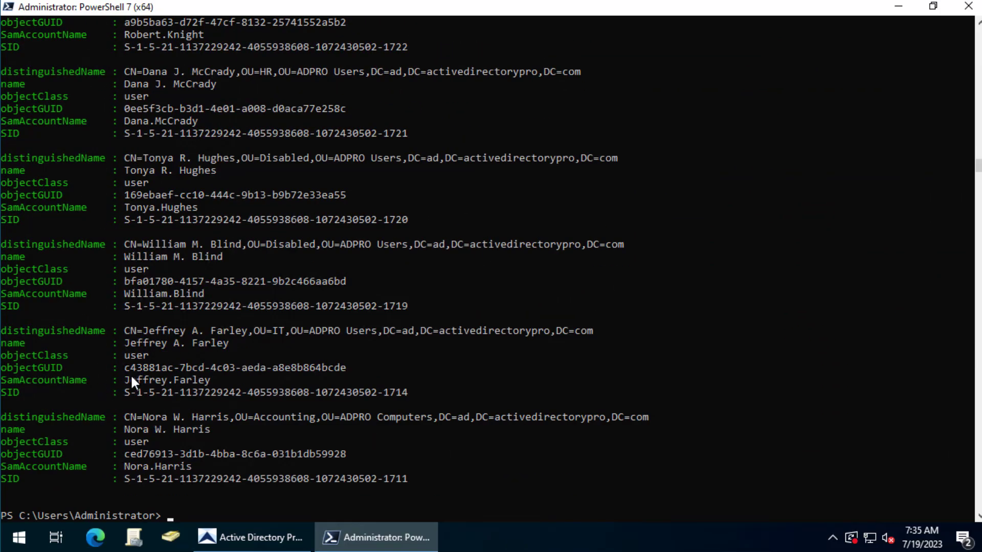
mouse_move(131, 349)
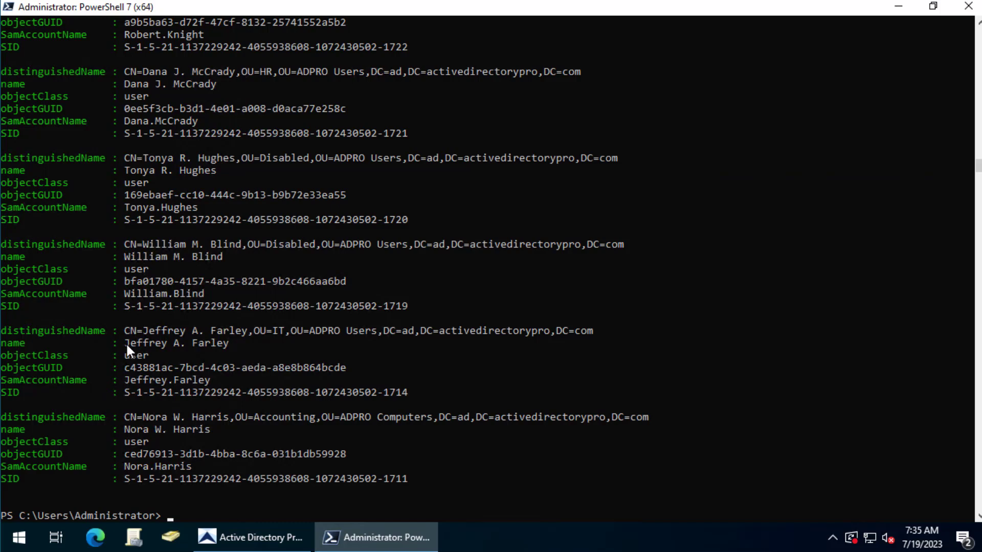
double_click(144, 429)
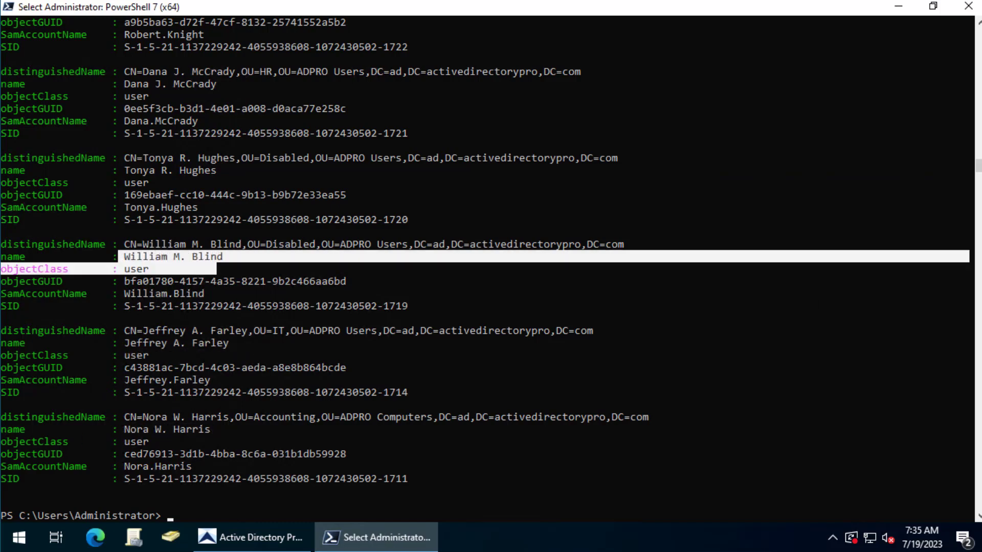
type("Get-ADGroupMember -identity \"HR_Local\" | select name")
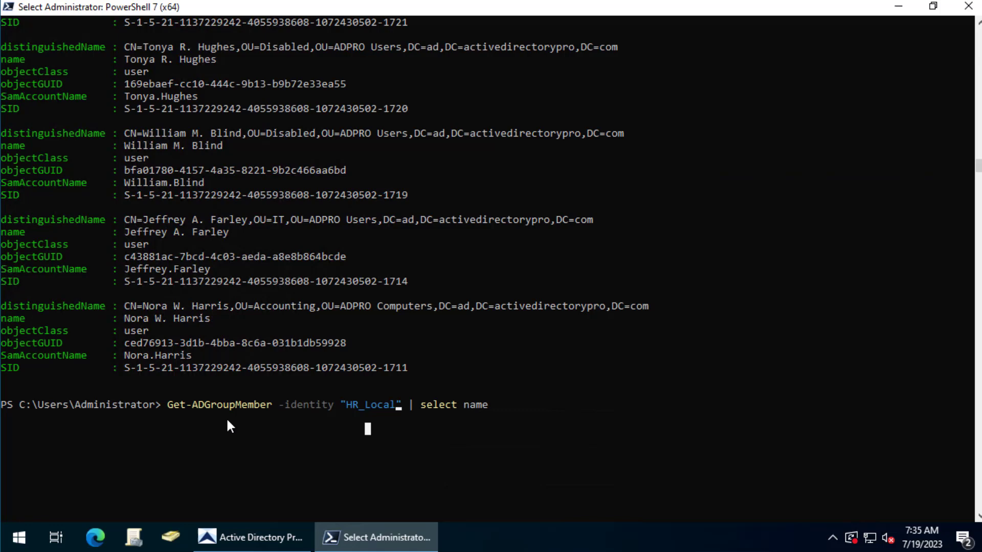
mouse_move(210, 418)
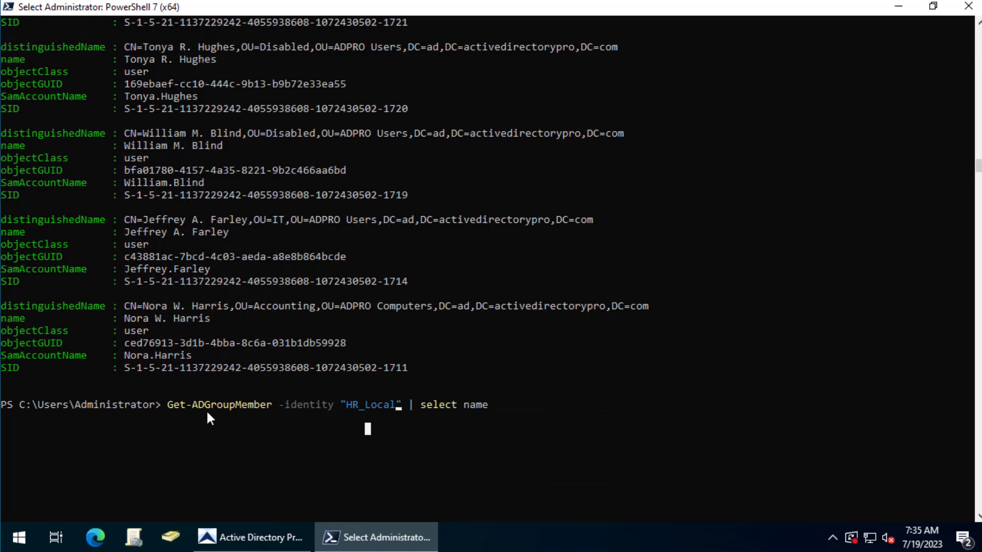
mouse_move(586, 436)
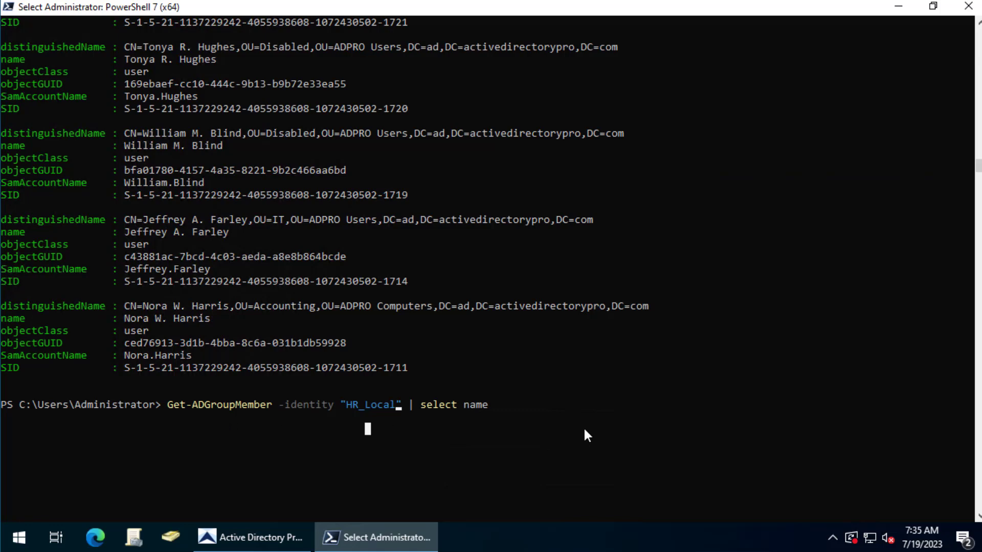
mouse_move(444, 419)
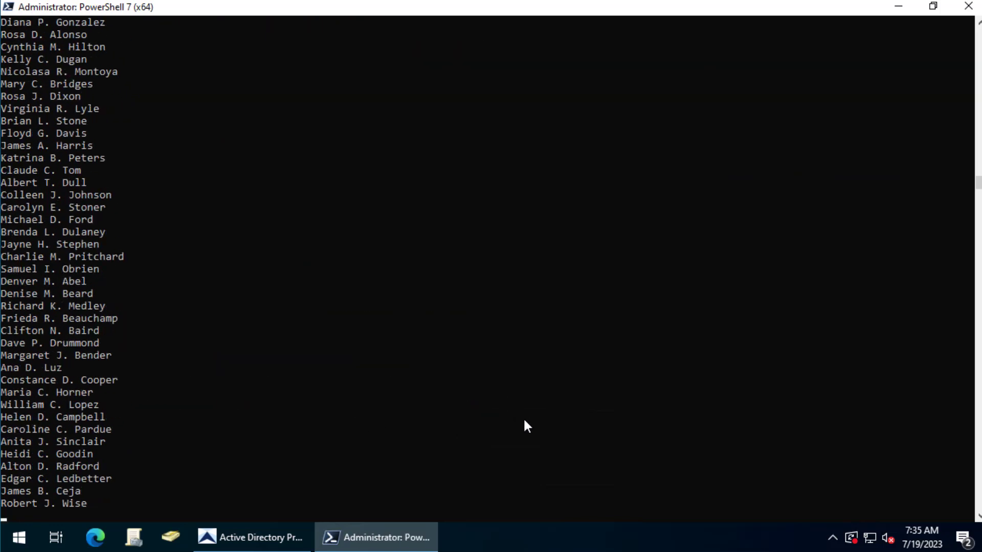
Step: Scroll through the HR_Local member name list
scroll("down", 3)
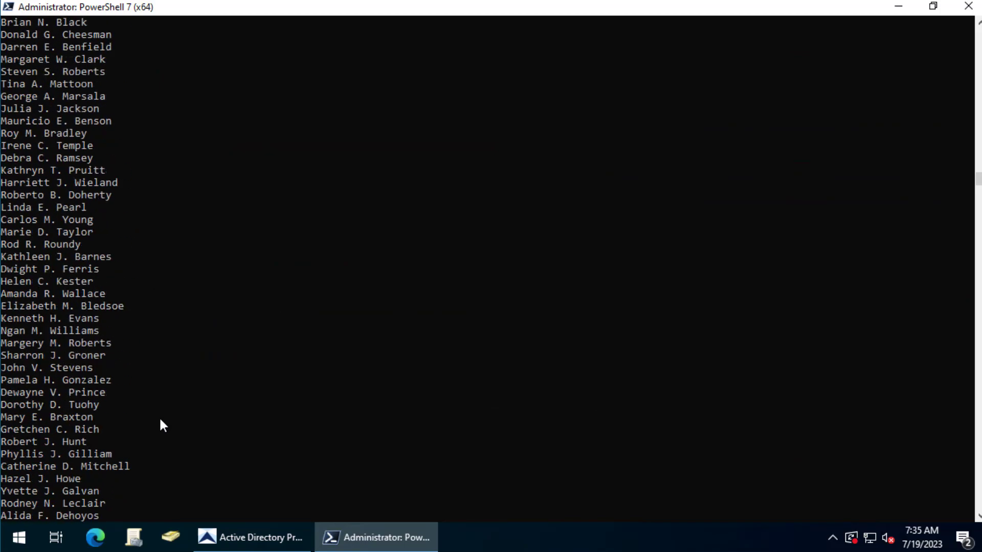
scroll("down", 3)
type("Get-ADGroupMember -identity \"HR_Local\" | select name |")
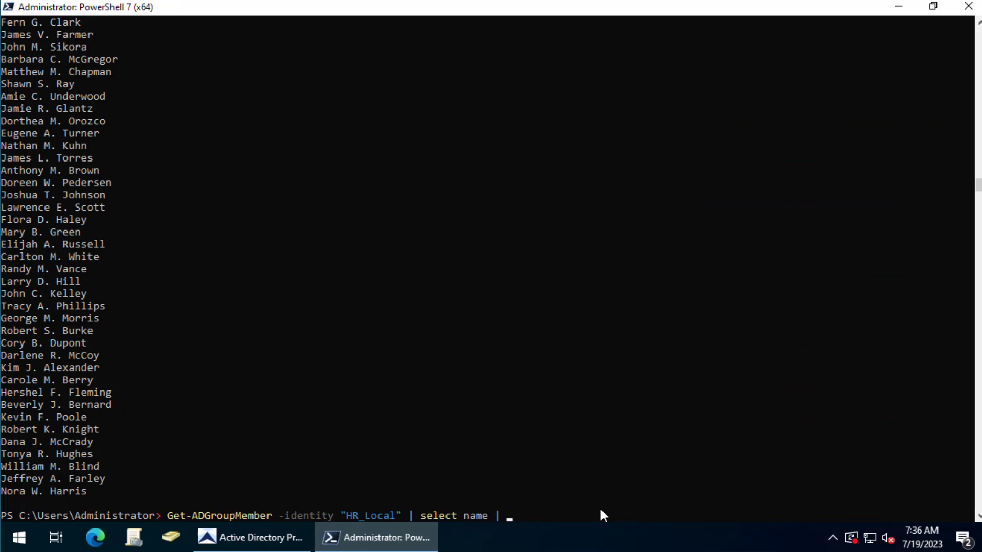
Step: Append export-csv -path c:\it\groups_hr.csv to the HR_Local member-name command
type("expor")
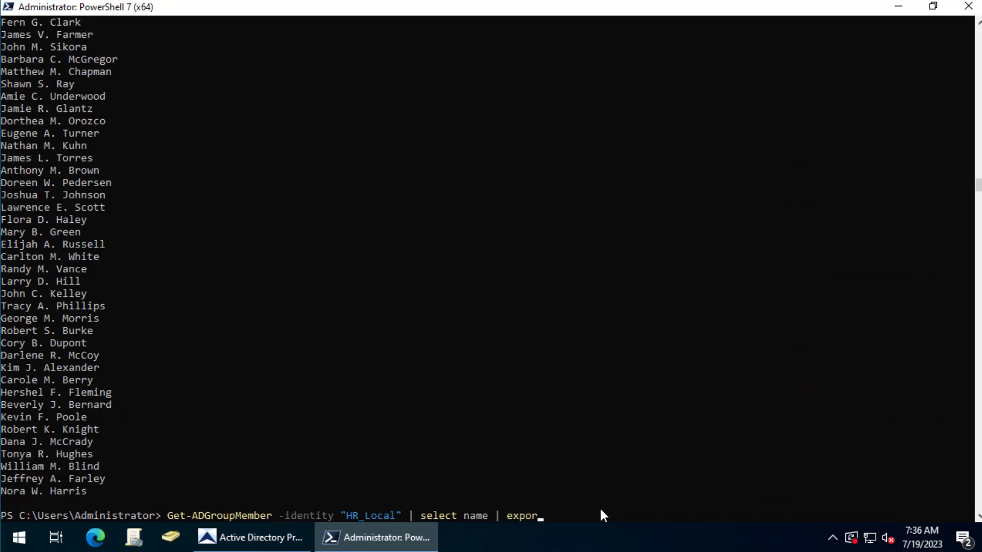
type("t-csv =")
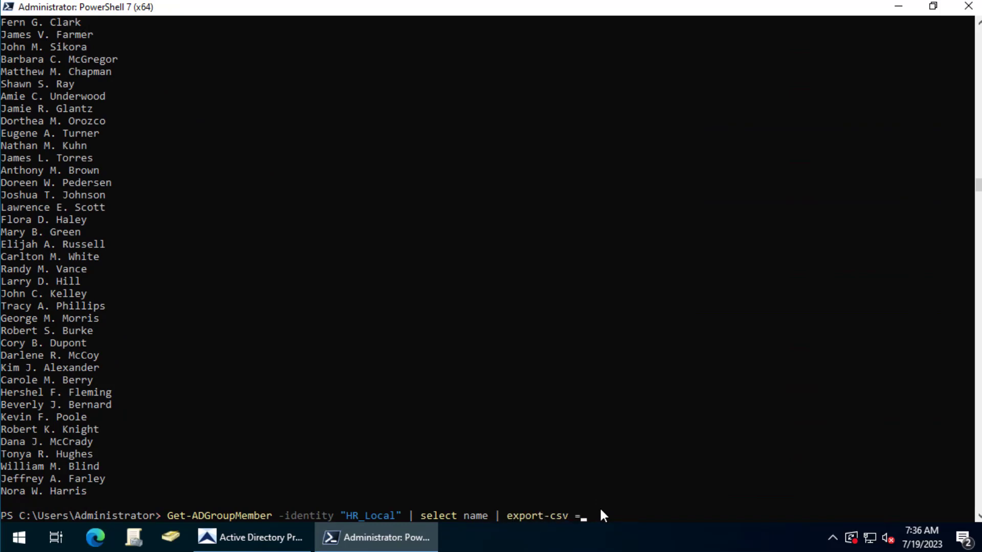
type("-pat")
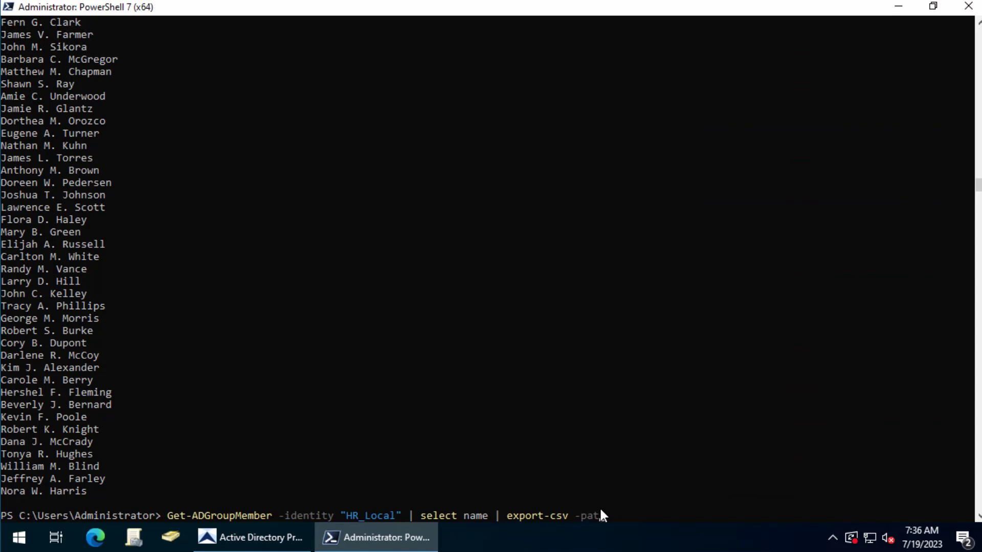
type("c:\\")
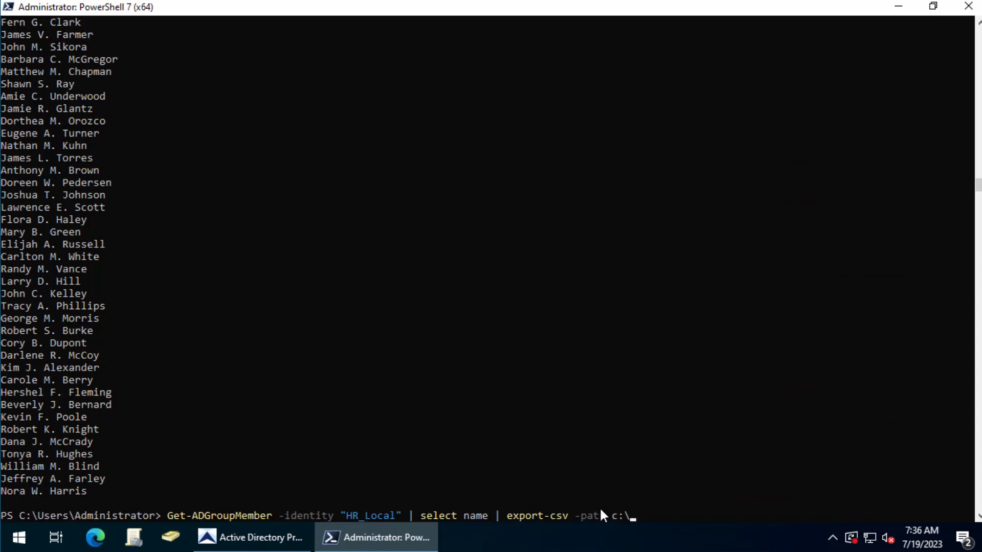
type("it\\")
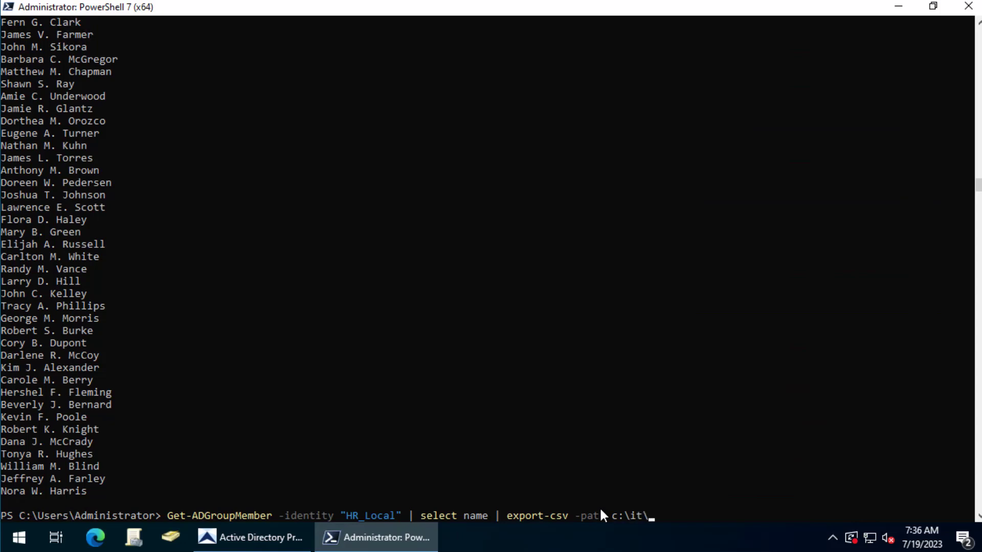
type("groups_hr")
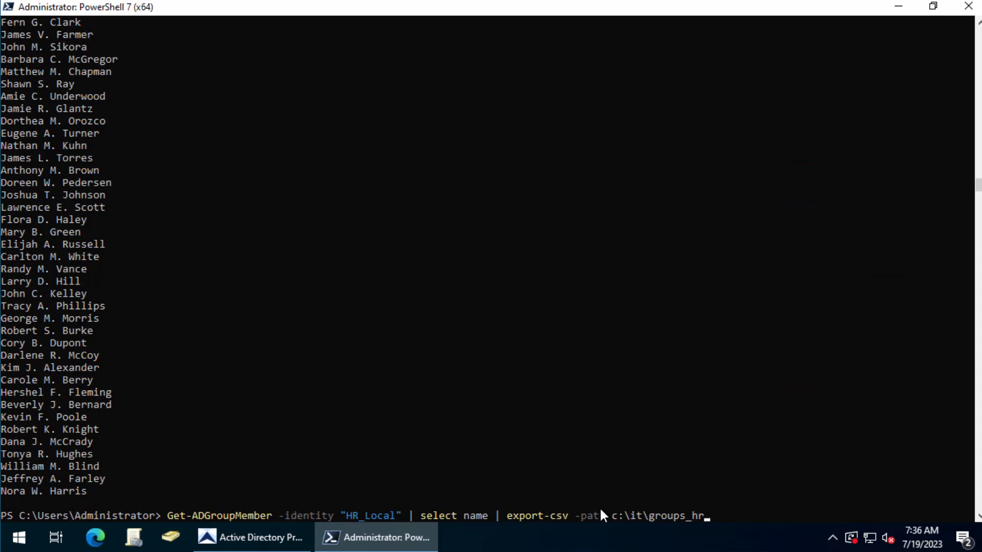
type("h.csv")
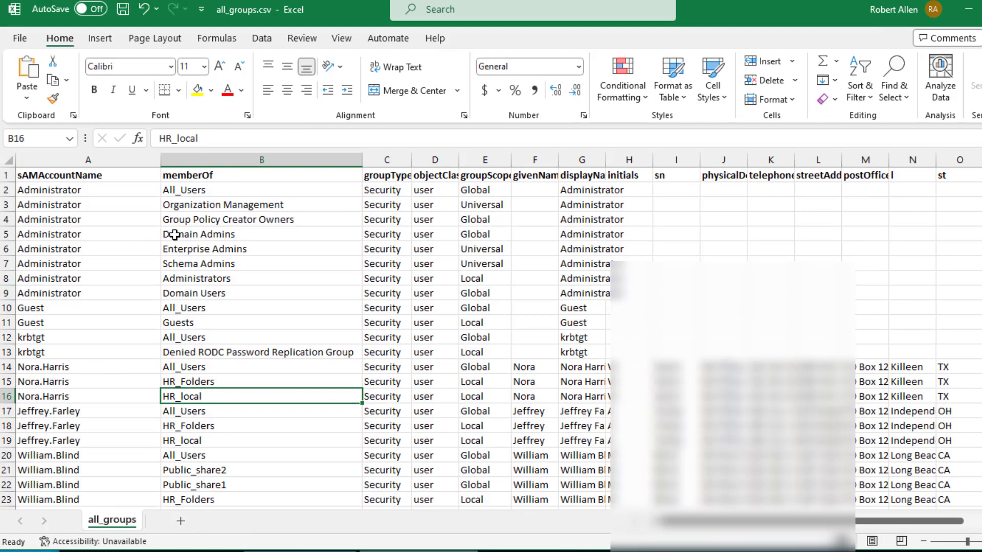
mouse_move(120, 208)
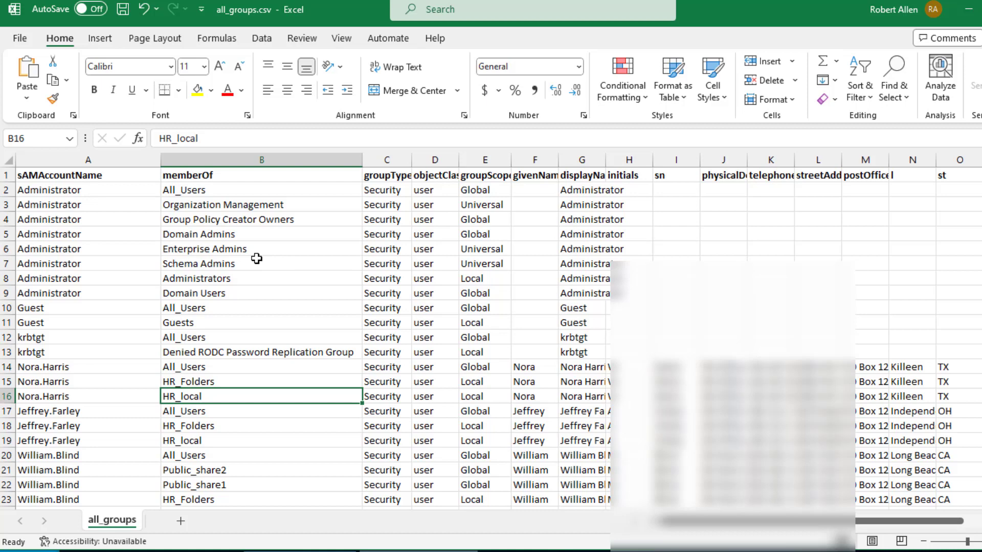
mouse_move(739, 130)
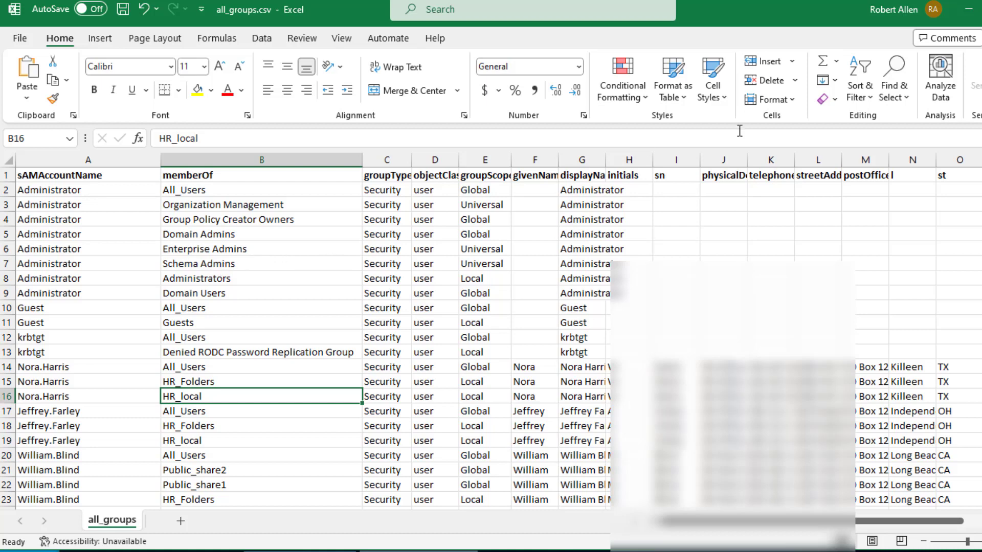
Step: Bring up all_groups.csv in Excel with its sAMAccountName and memberOf columns
left_click(418, 538)
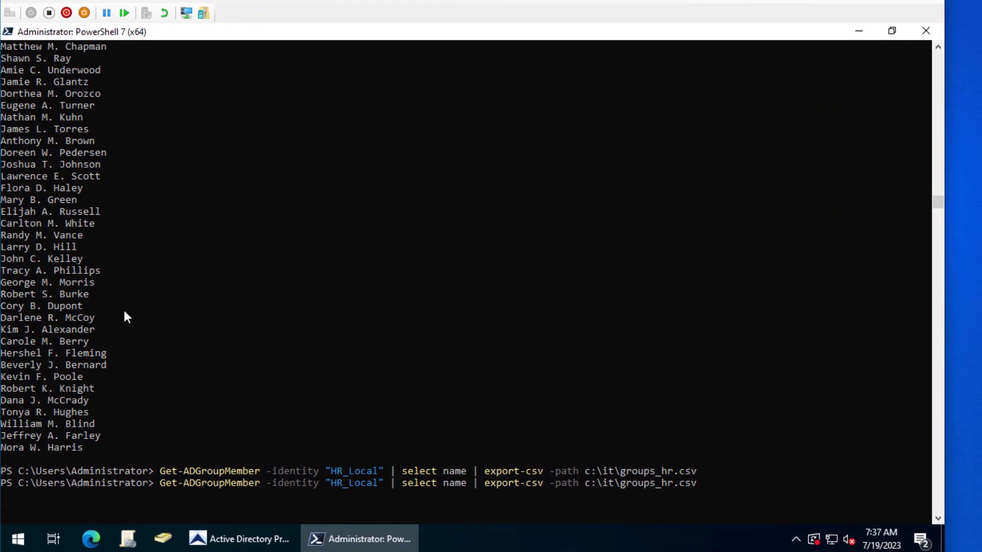
mouse_move(126, 341)
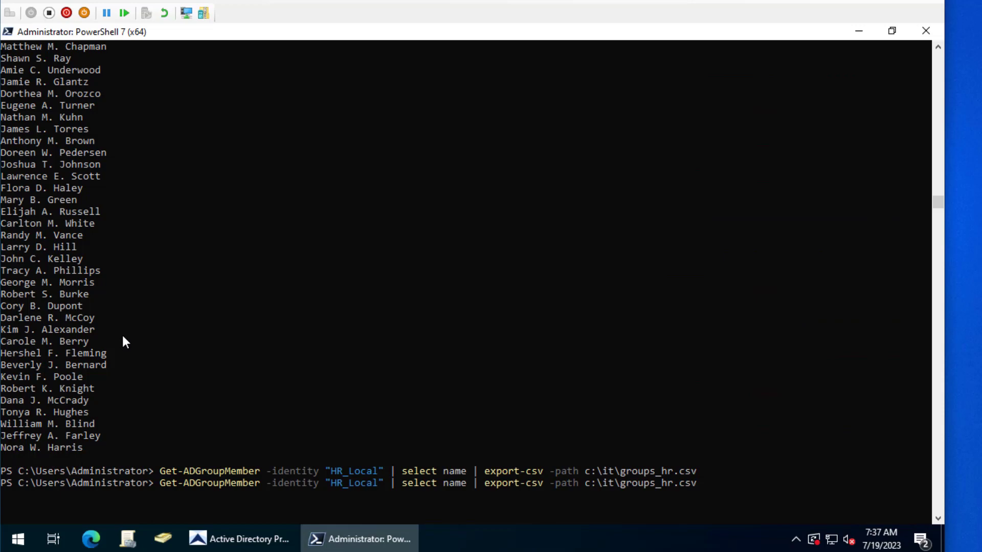
mouse_move(167, 383)
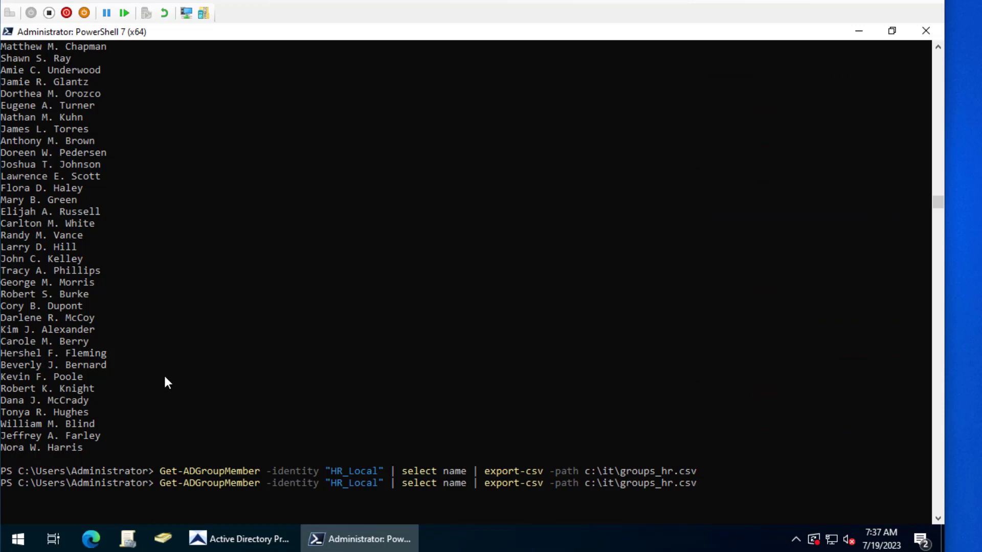
mouse_move(249, 539)
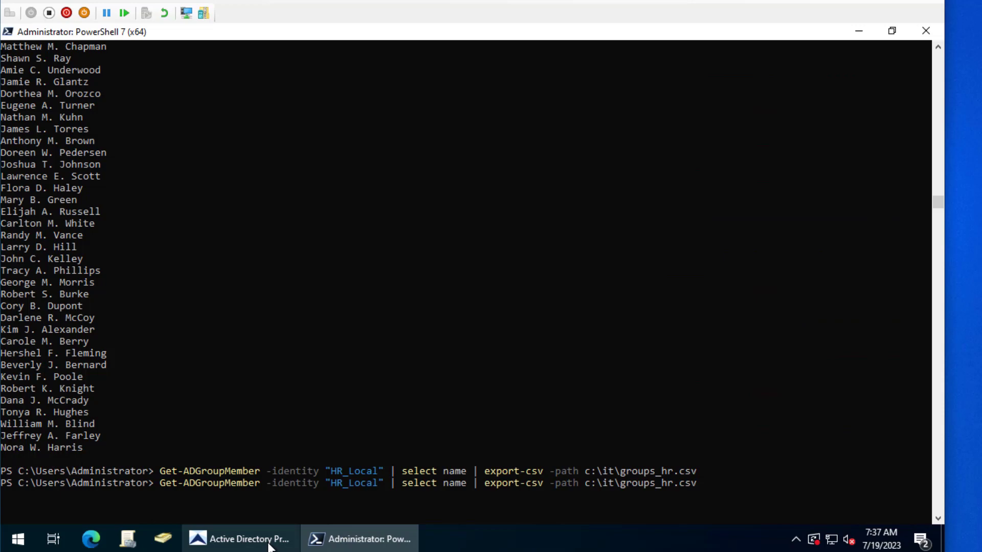
Step: Switch back to Active Directory Pro Toolkit's Group Report filtered to group objects
left_click(240, 538)
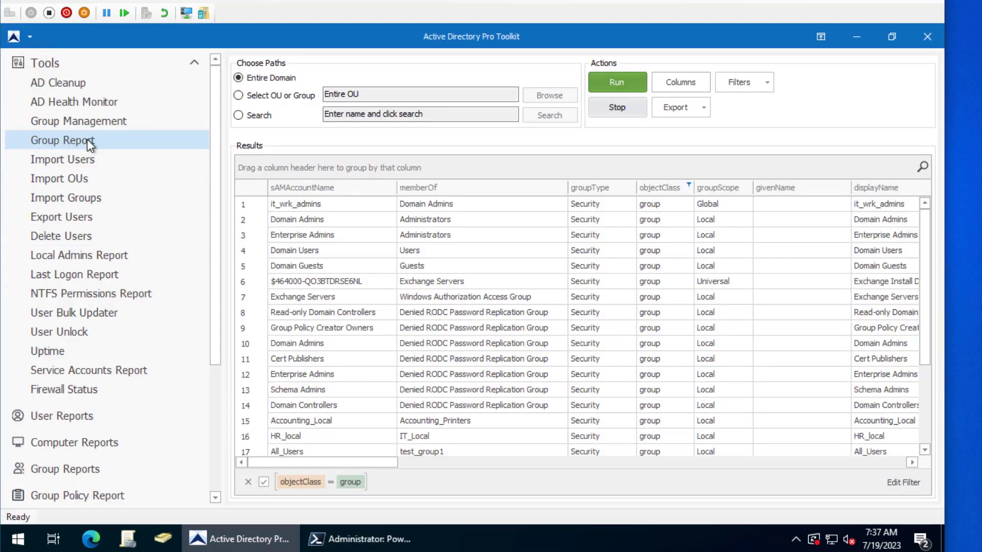
mouse_move(148, 156)
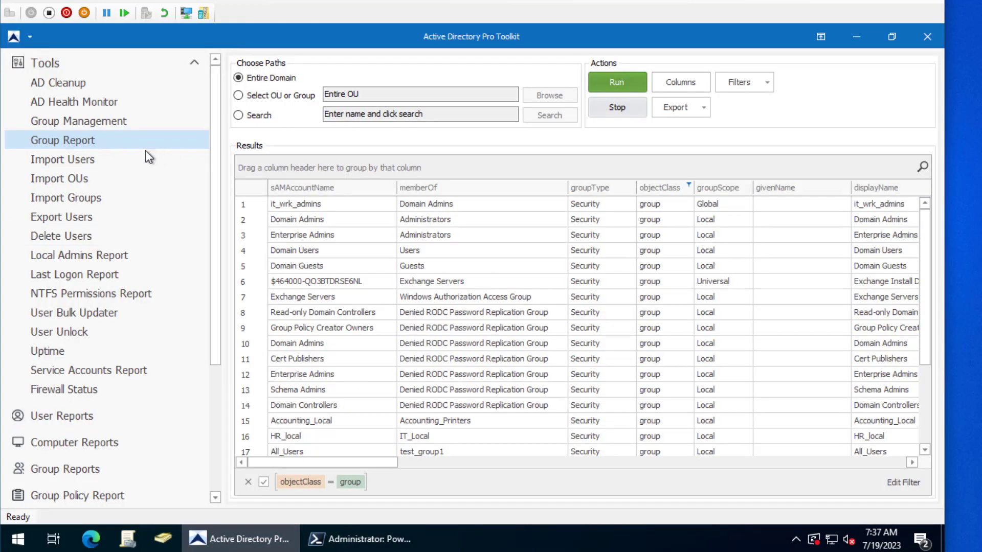
mouse_move(282, 332)
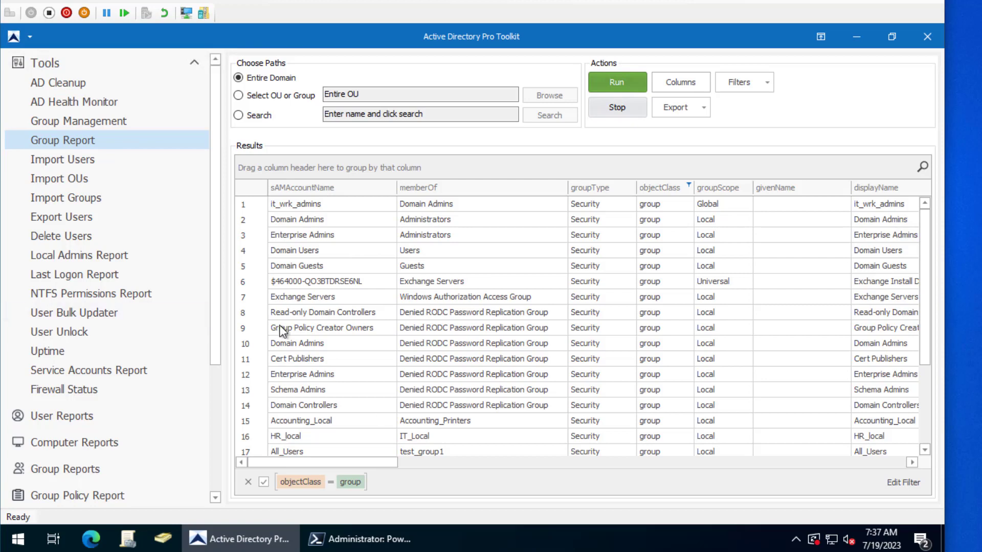
mouse_move(57, 134)
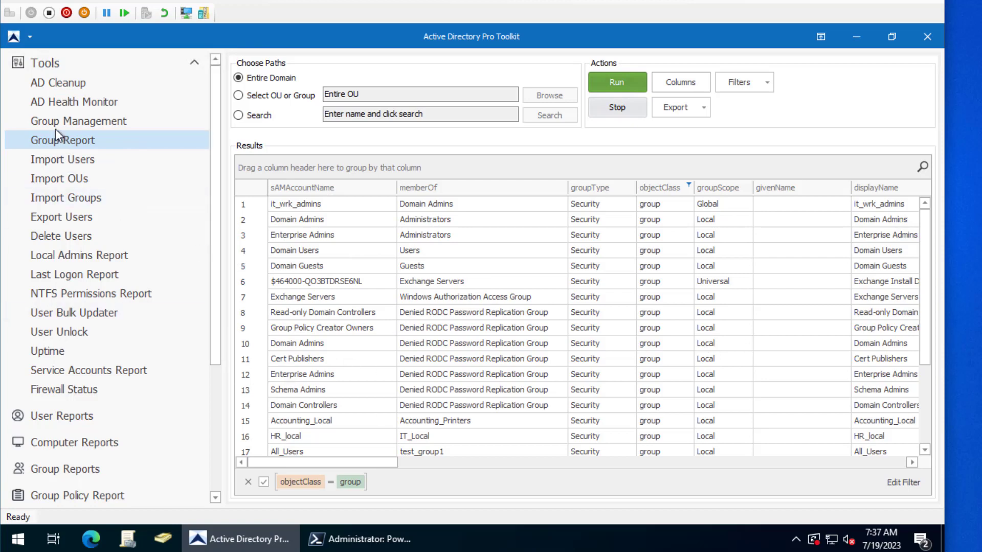
mouse_move(47, 128)
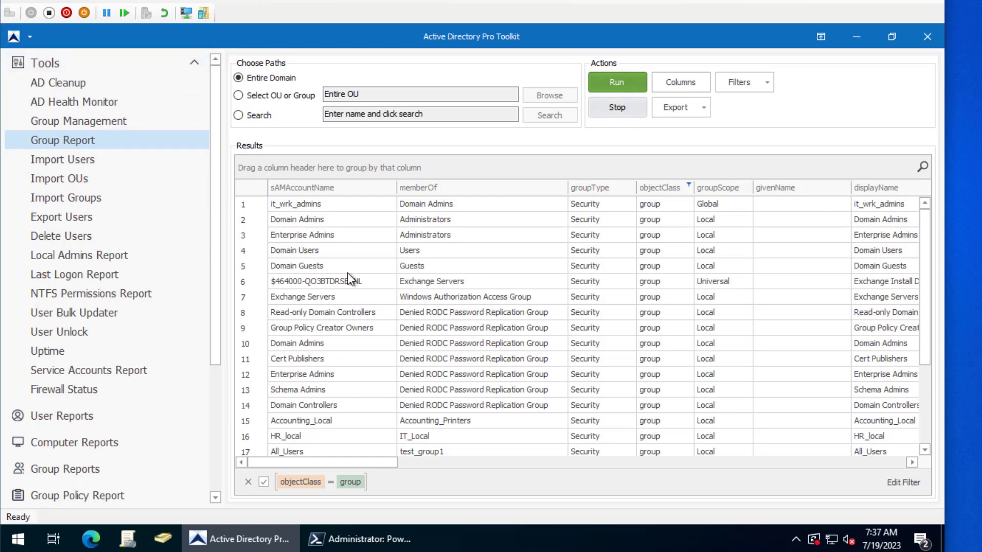
mouse_move(413, 358)
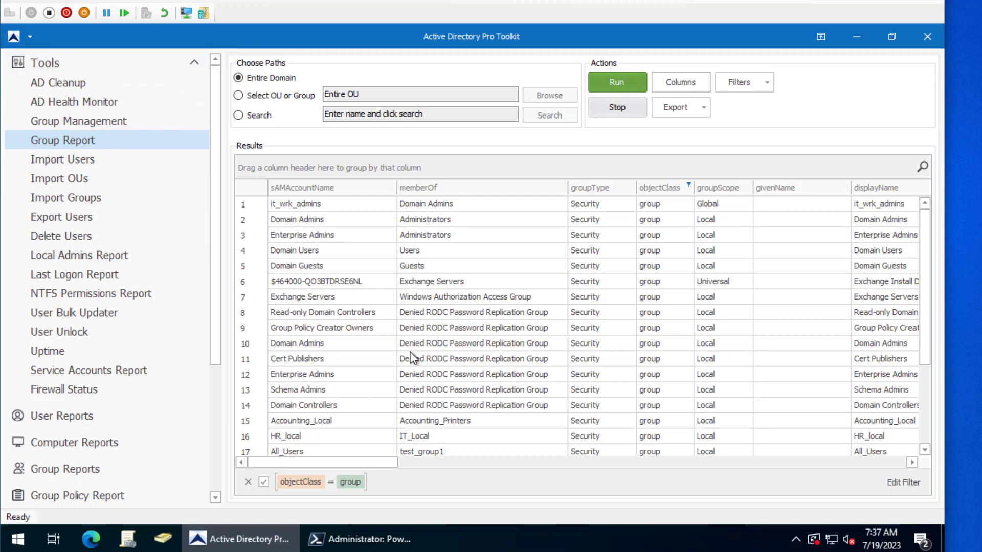